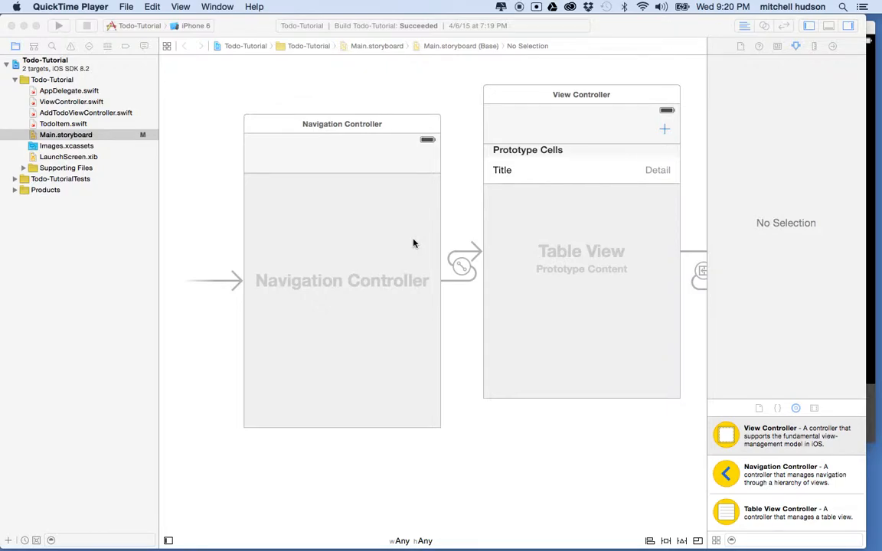
mouse_move(377, 130)
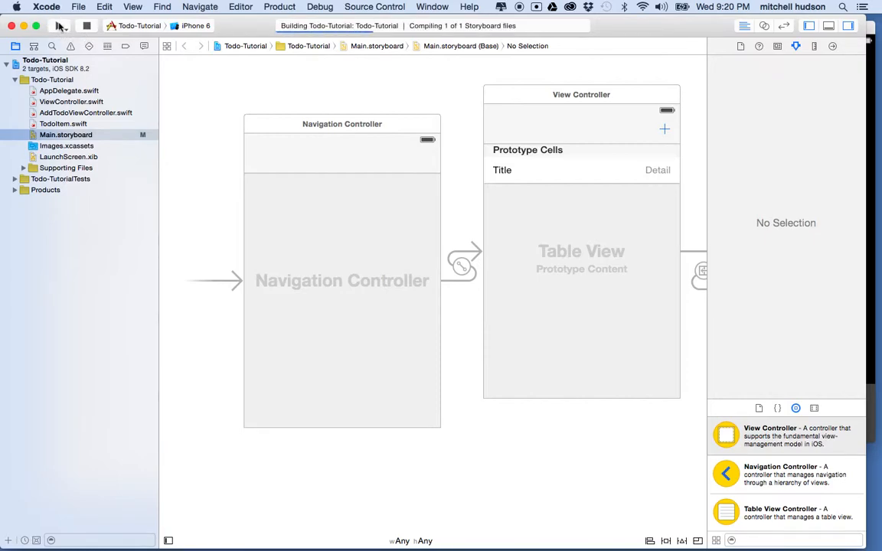
mouse_move(321, 242)
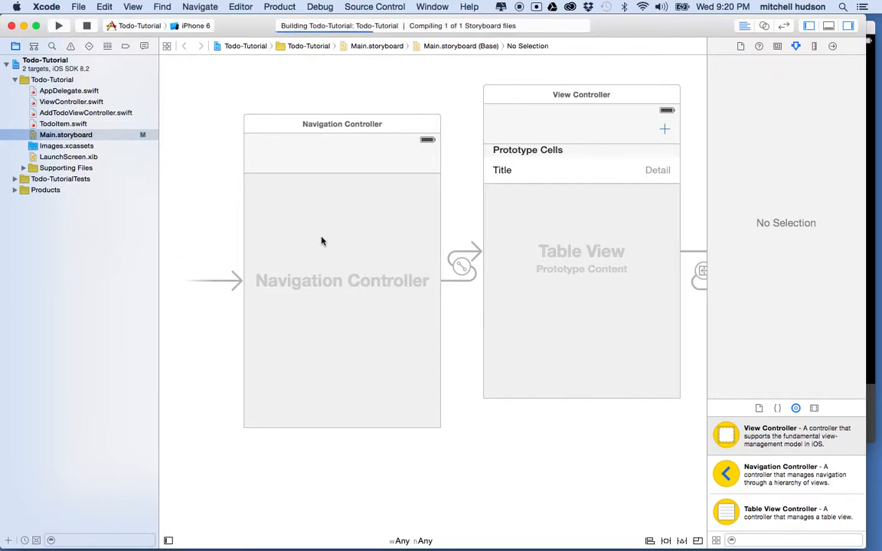
mouse_move(870, 183)
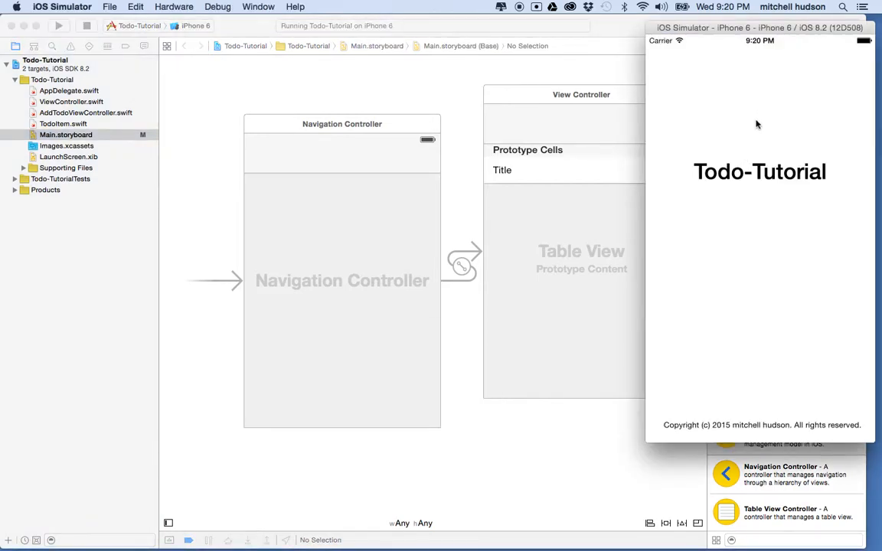
mouse_move(716, 140)
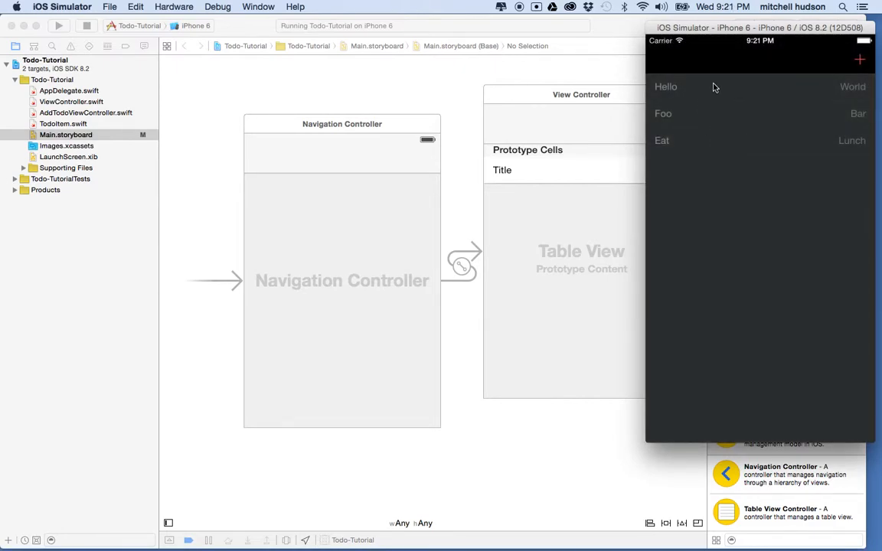
mouse_move(687, 64)
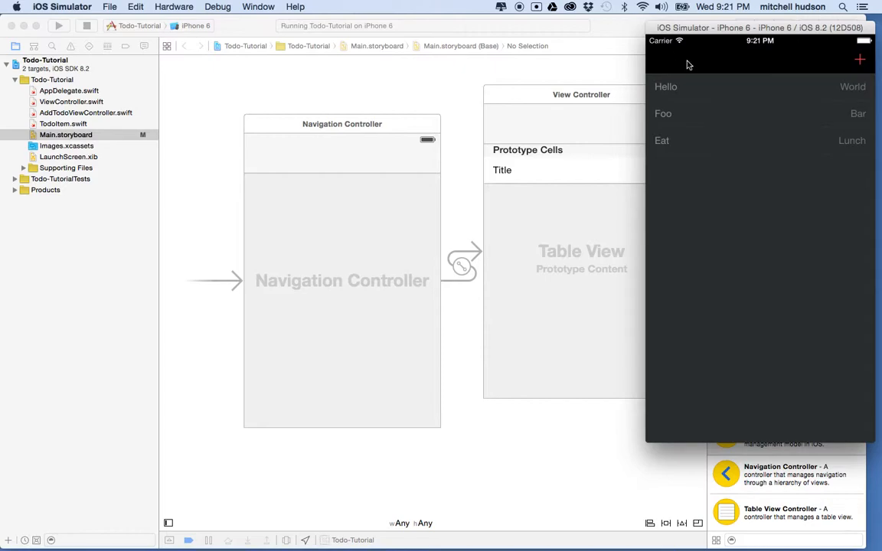
mouse_move(668, 58)
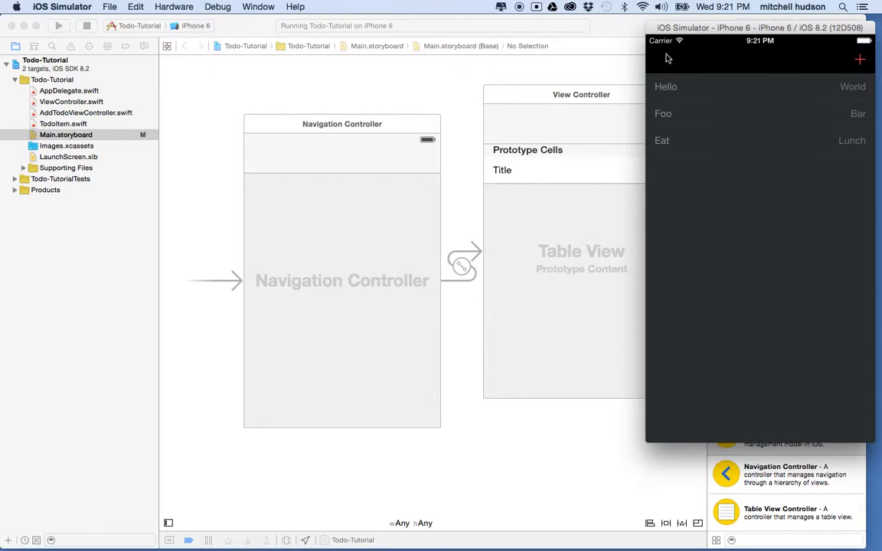
mouse_move(865, 92)
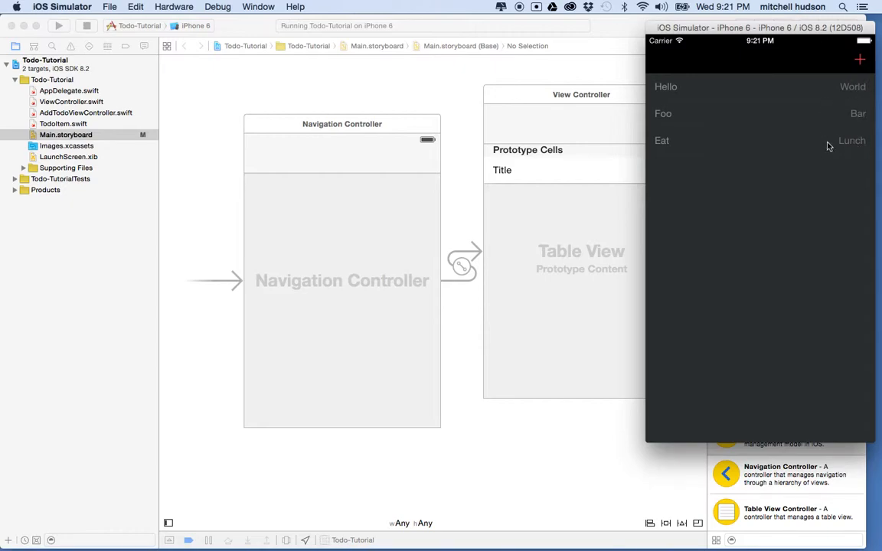
mouse_move(792, 80)
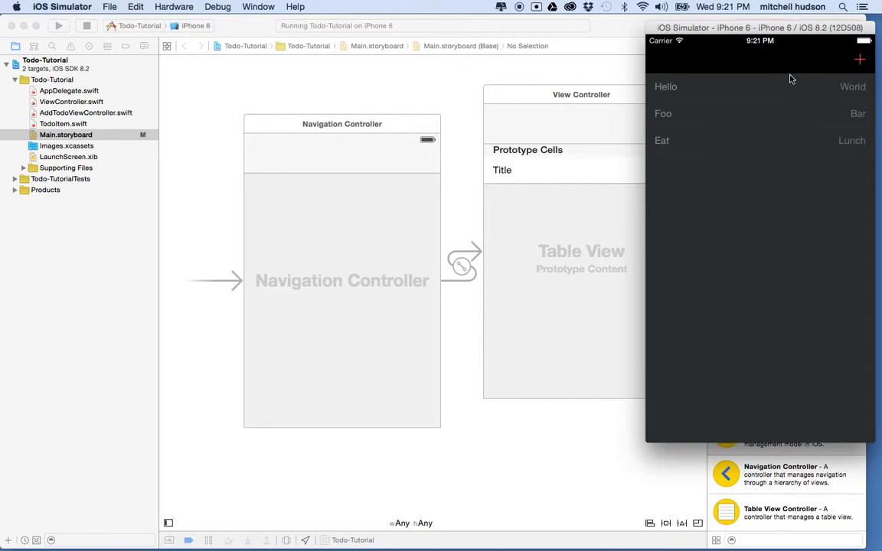
mouse_move(573, 132)
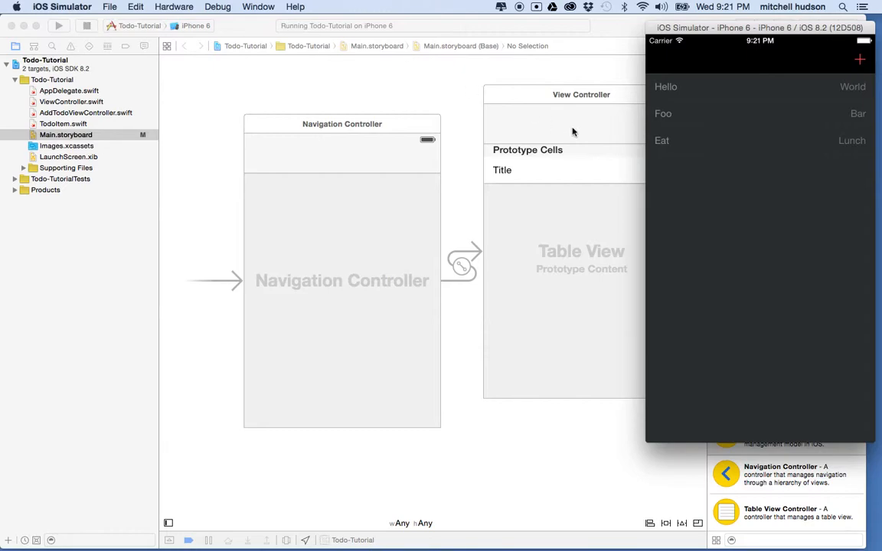
mouse_move(775, 105)
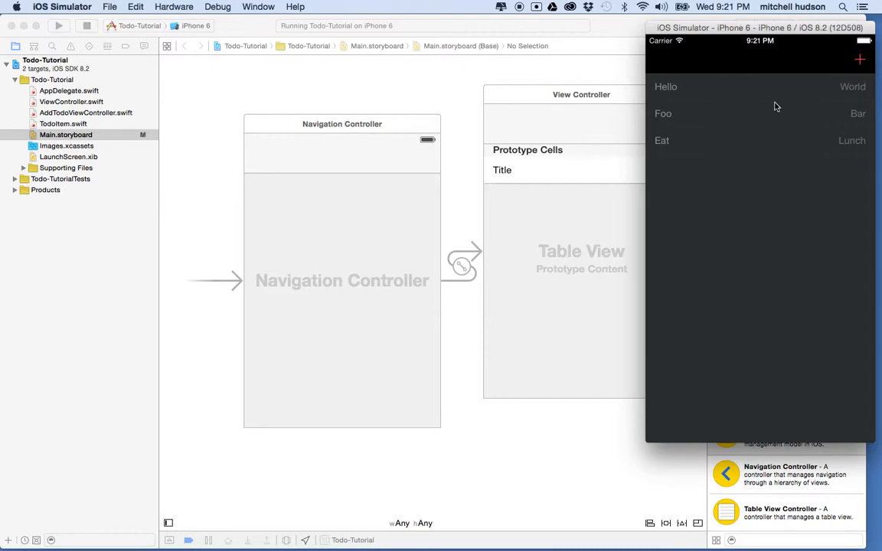
mouse_move(105, 25)
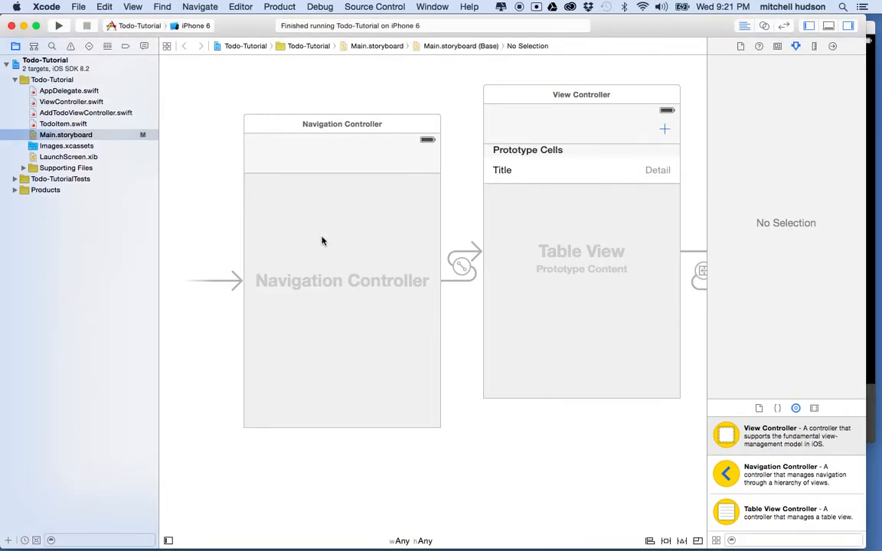
mouse_move(261, 130)
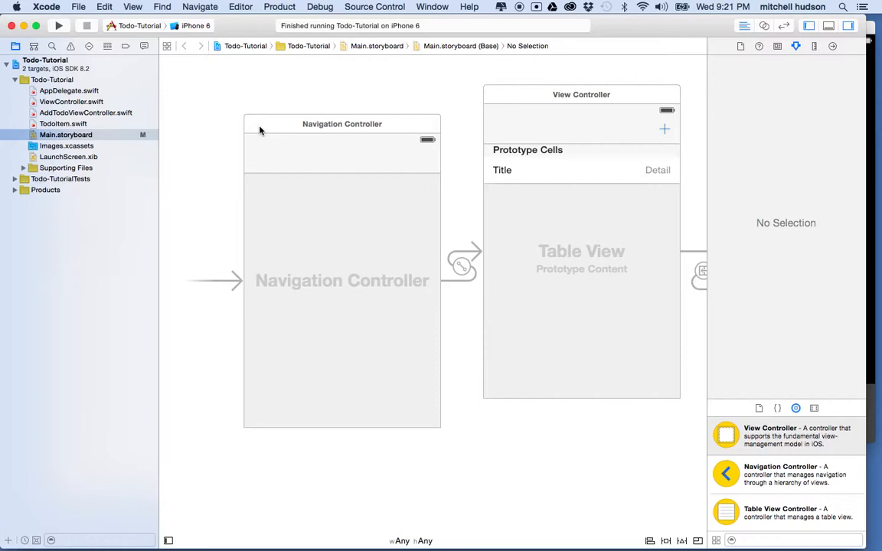
- Drop a Bar Button Item onto the View Controller's navigation bar and set its Identifier to Edit
left_click(341, 122)
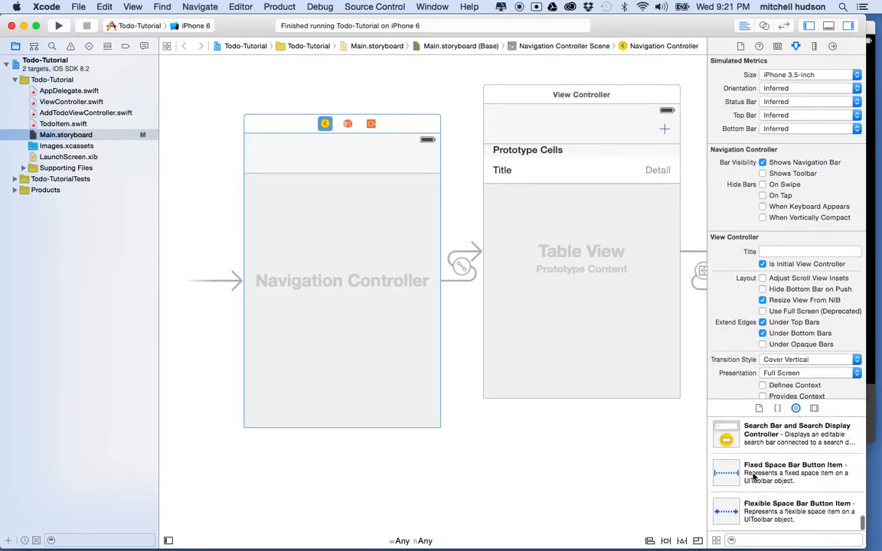
scroll("down", 3)
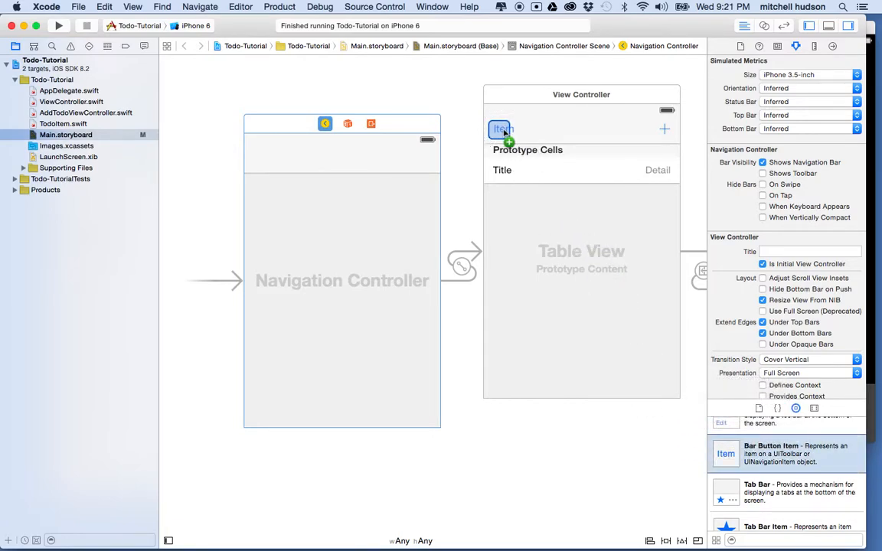
left_click(503, 129)
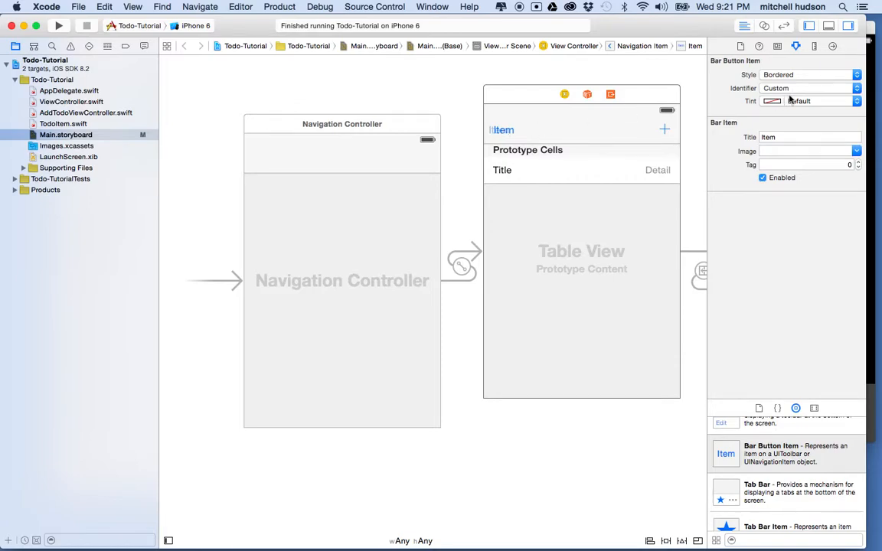
left_click(809, 87)
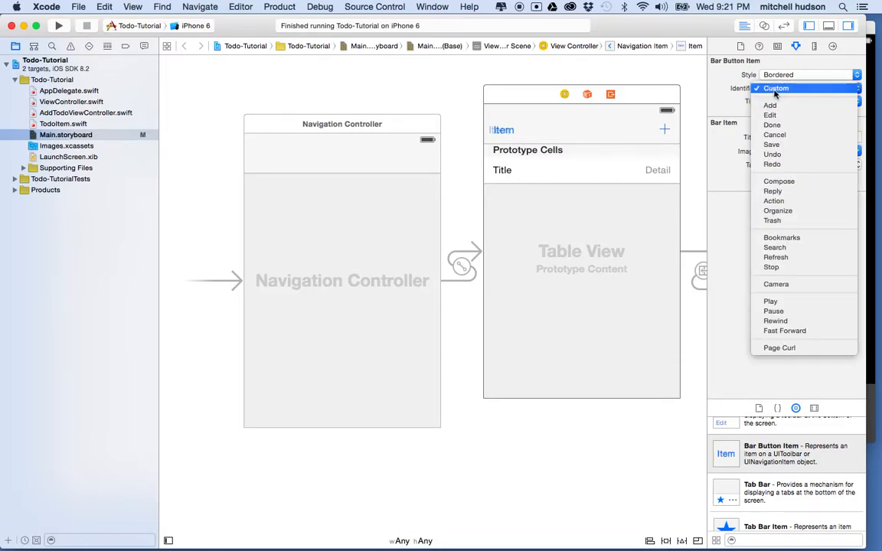
left_click(768, 115)
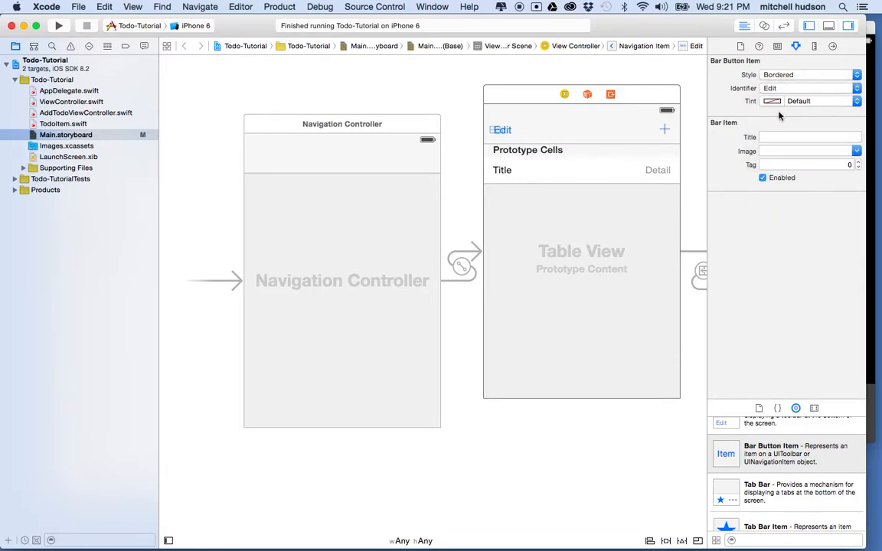
mouse_move(147, 101)
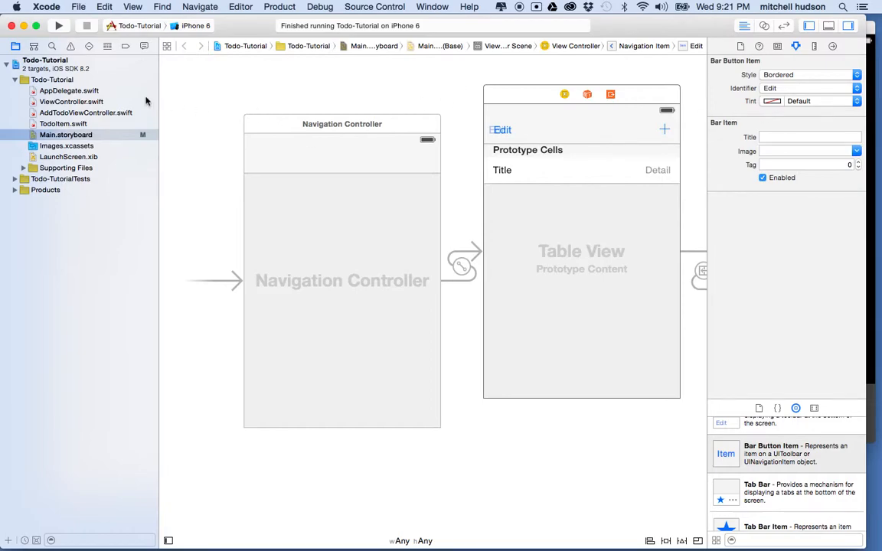
left_click(70, 101)
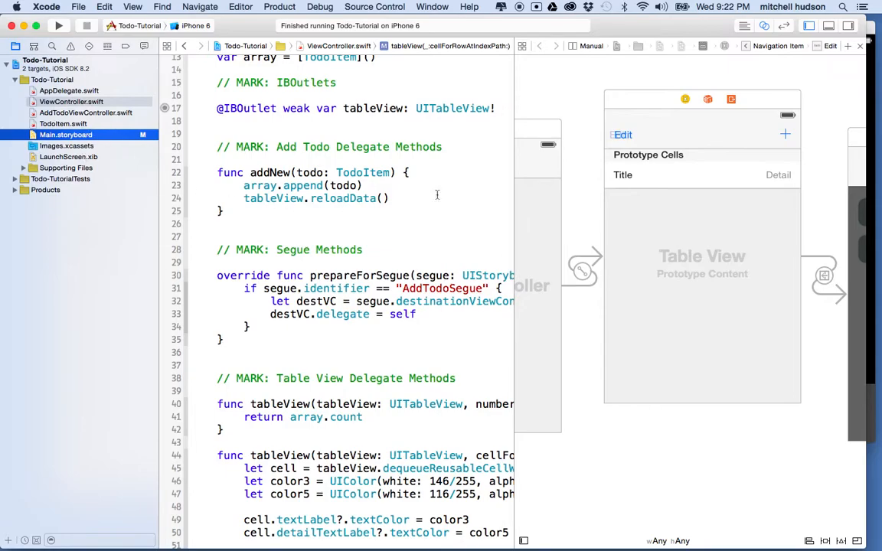
mouse_move(680, 130)
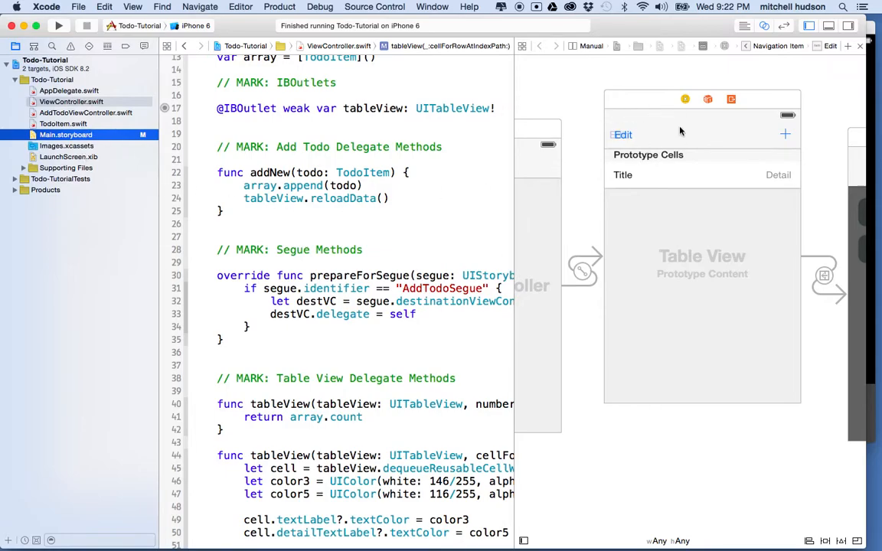
mouse_move(680, 194)
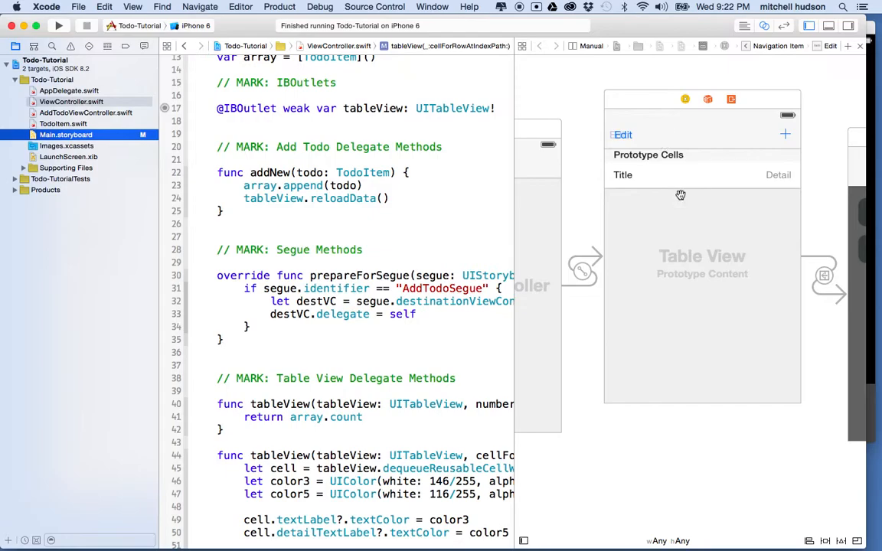
mouse_move(686, 233)
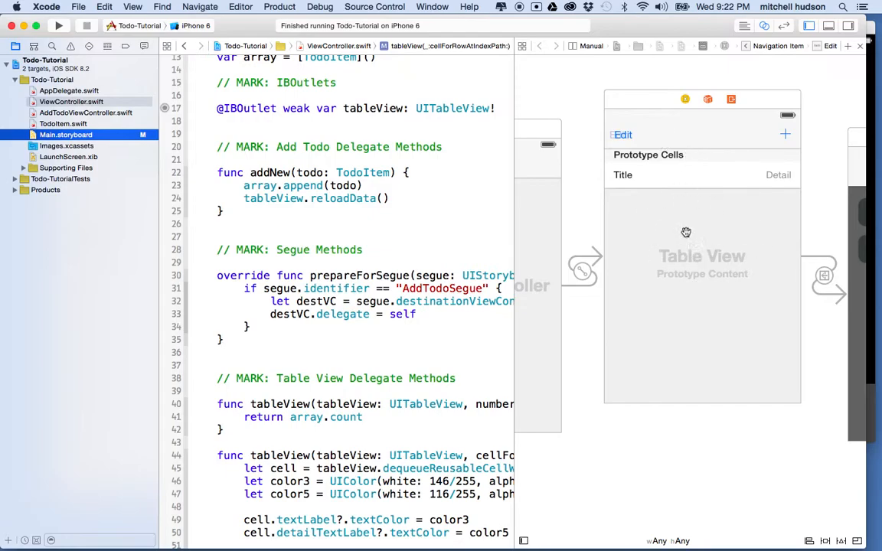
mouse_move(360, 221)
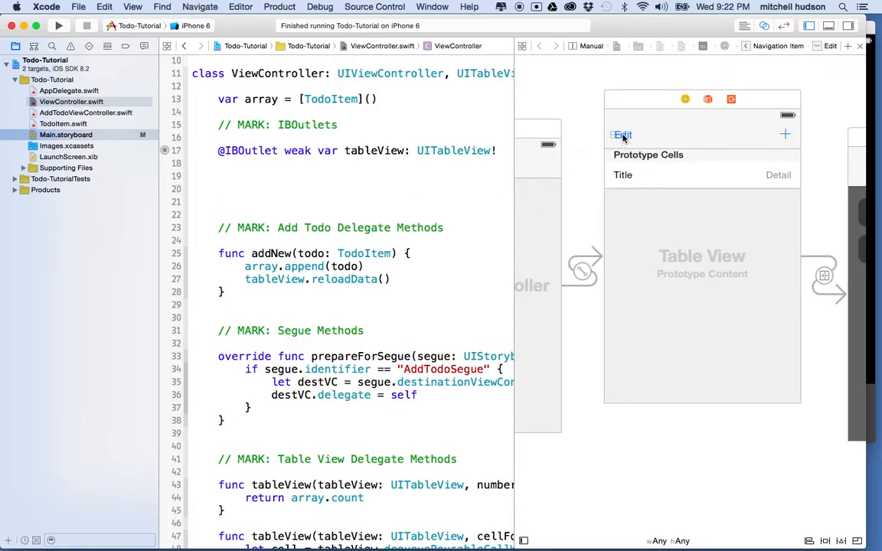
- Start an Edit button connection named editButtonTapped, then cancel it without creating an outlet
left_click_drag(615, 137, 233, 217)
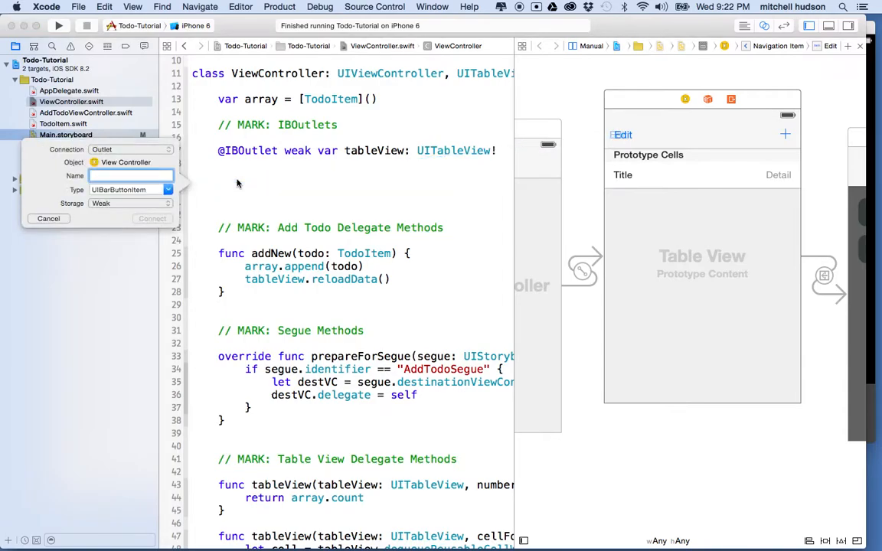
type("editButton")
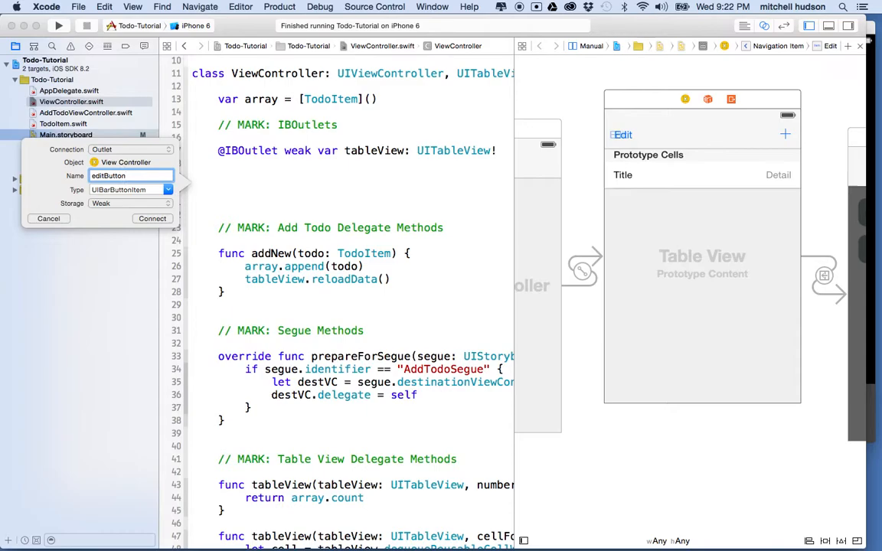
type("Tapped")
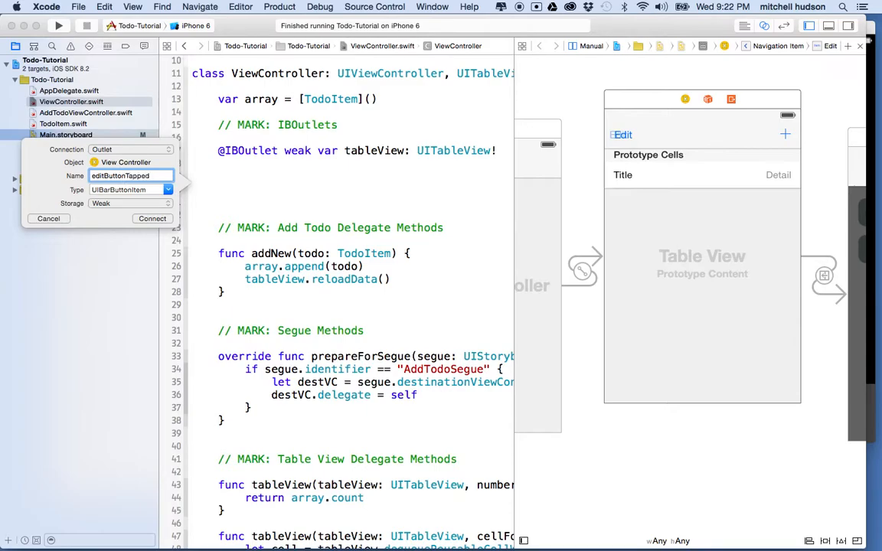
mouse_move(174, 193)
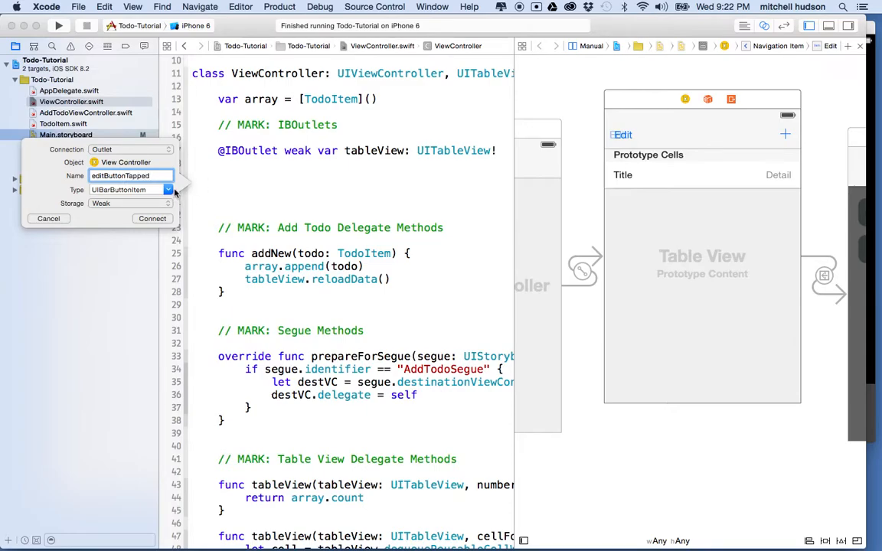
left_click(151, 217)
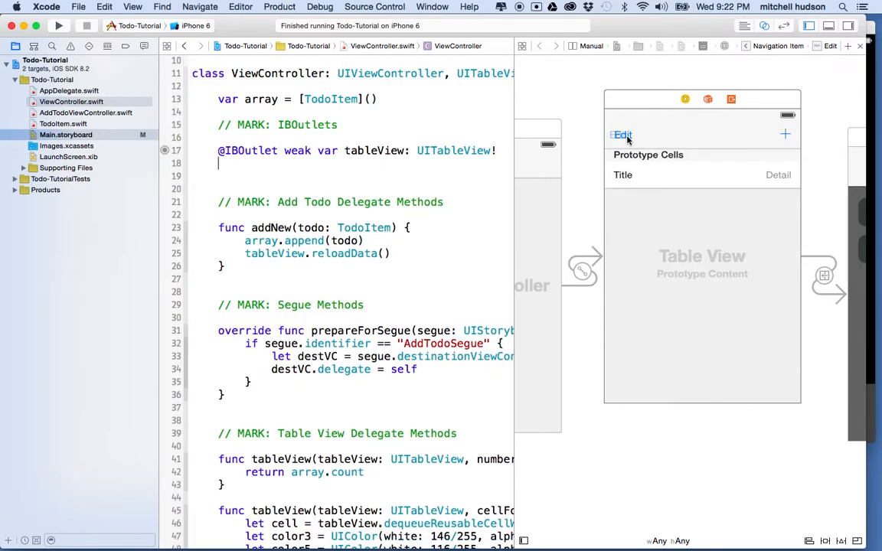
- Connect the Edit button as an Action named editButtonTapped with a UIBarButtonItem sender
left_click(622, 135)
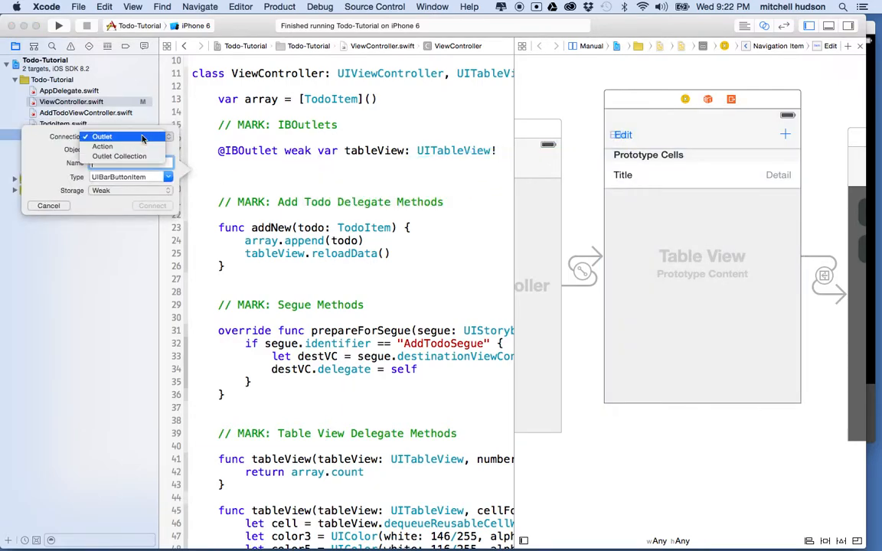
left_click(101, 147)
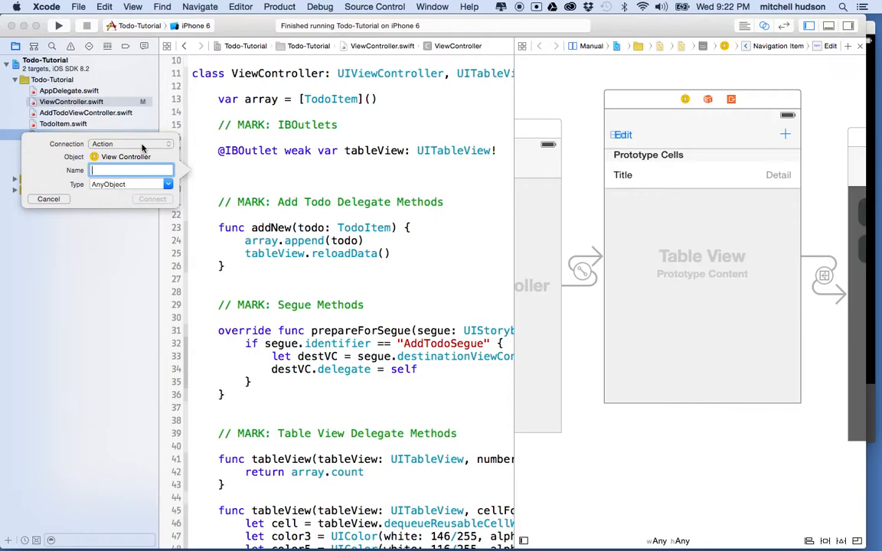
type("editButtonTapped")
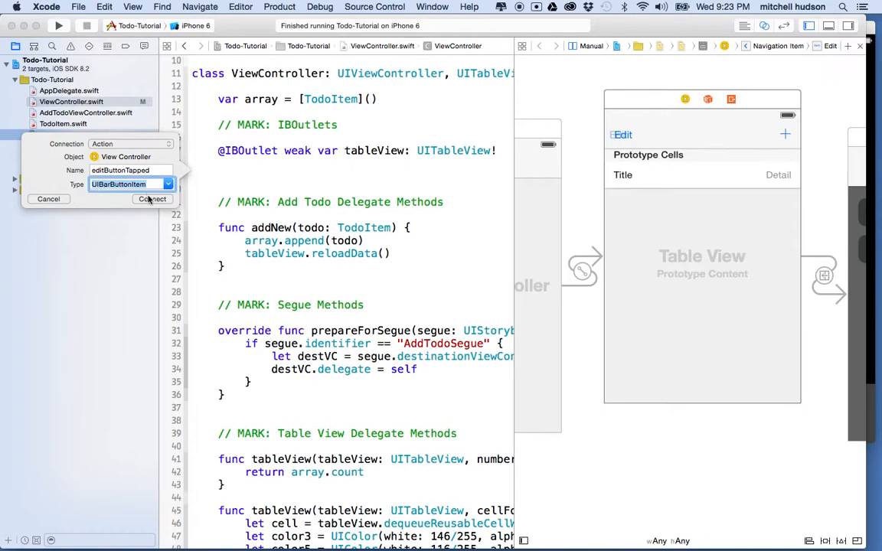
left_click(152, 199)
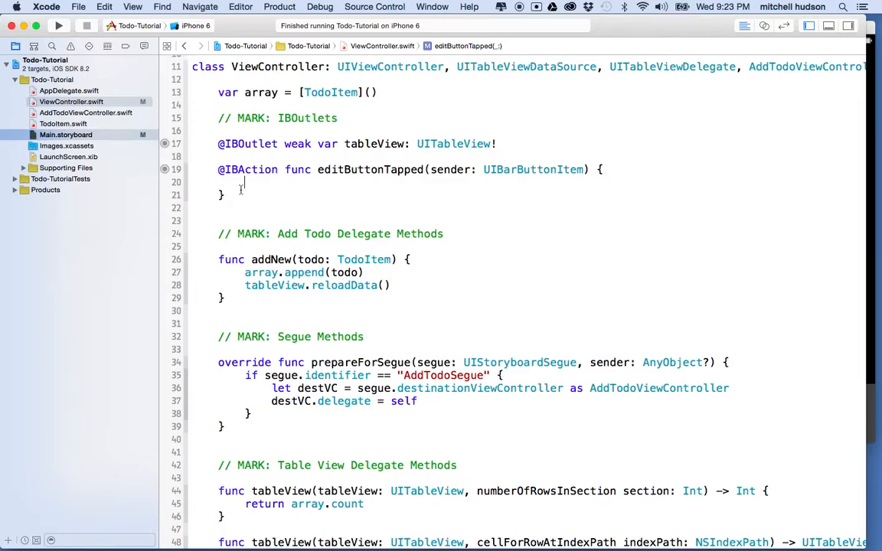
- Make editButtonTapped set tableView.editing = !tableView.editing to toggle edit mode
type("t")
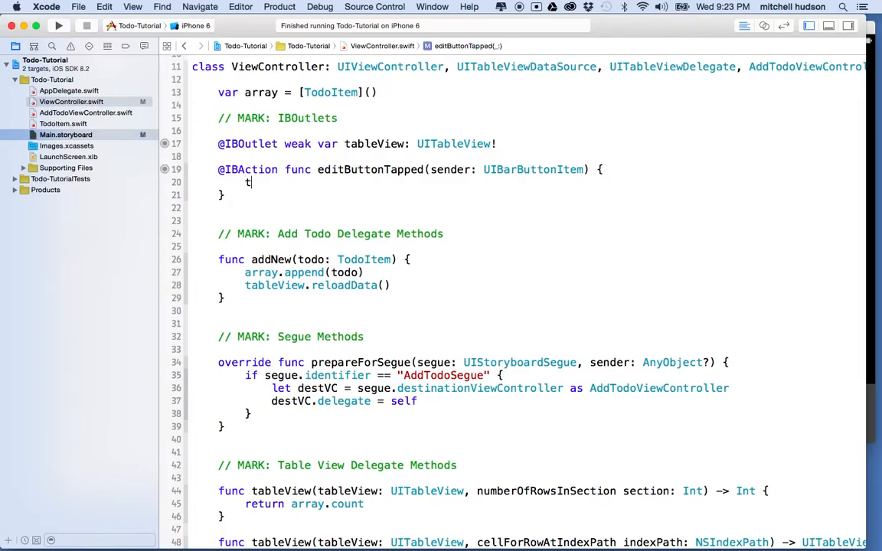
type("ableView.")
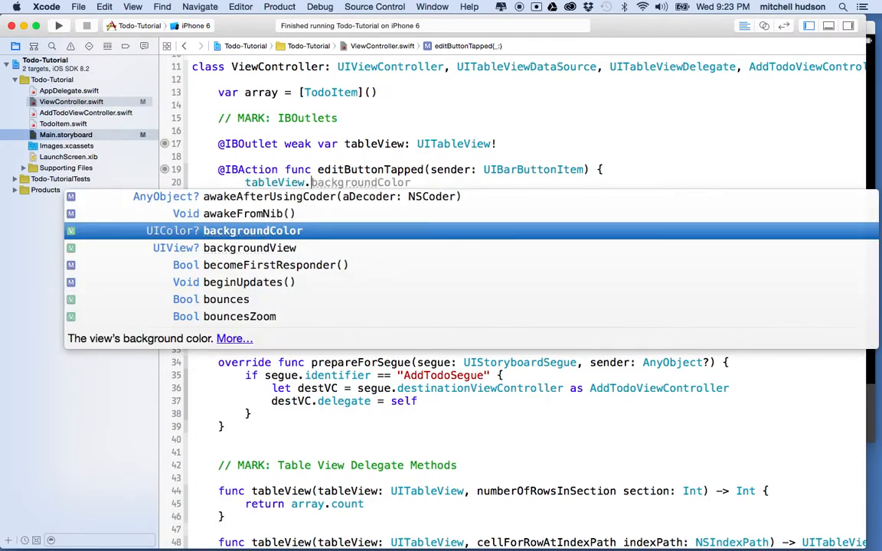
type("editing =")
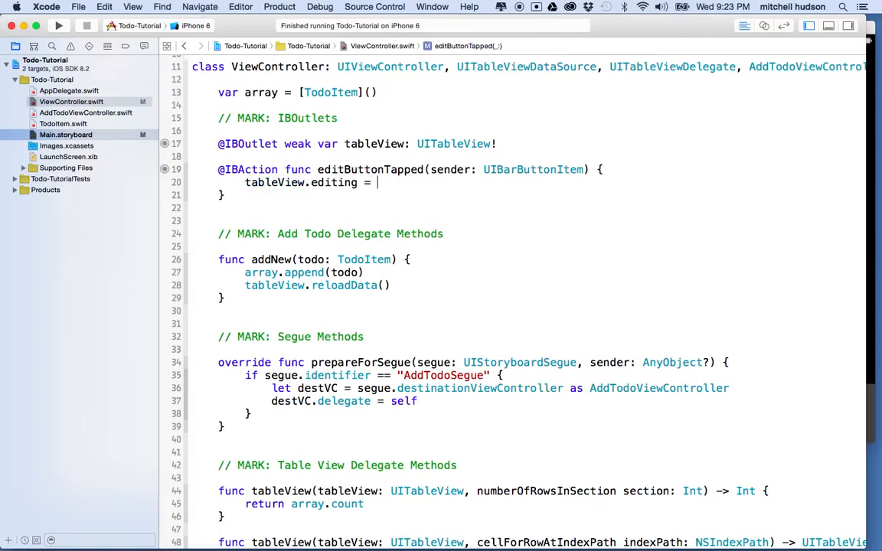
type("tableView.")
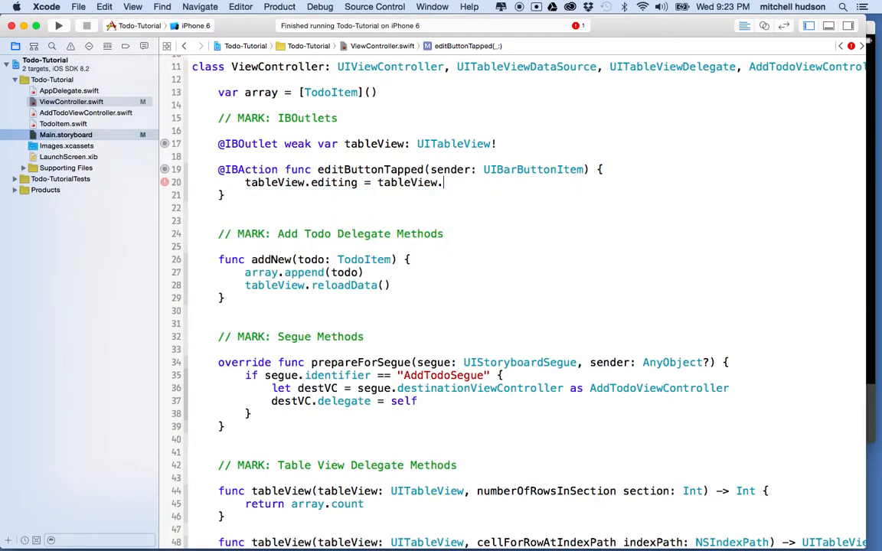
type("editing")
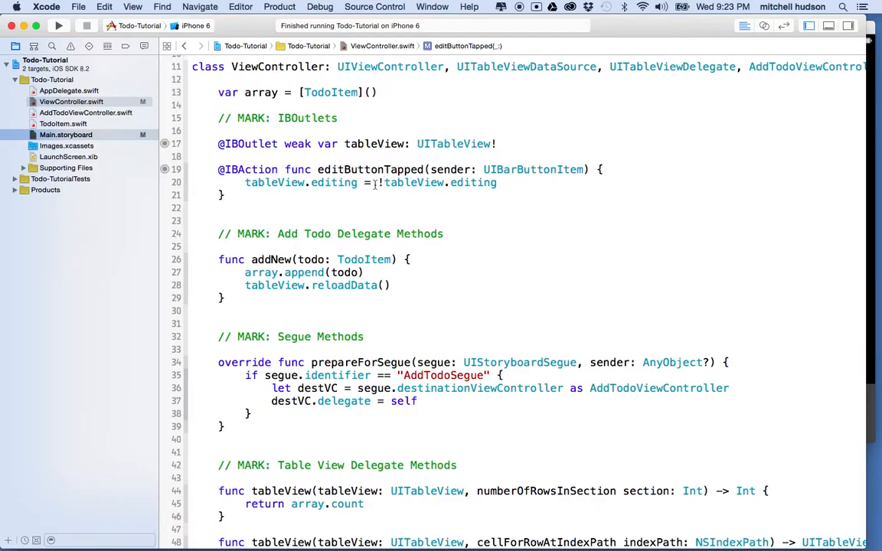
double_click(436, 182)
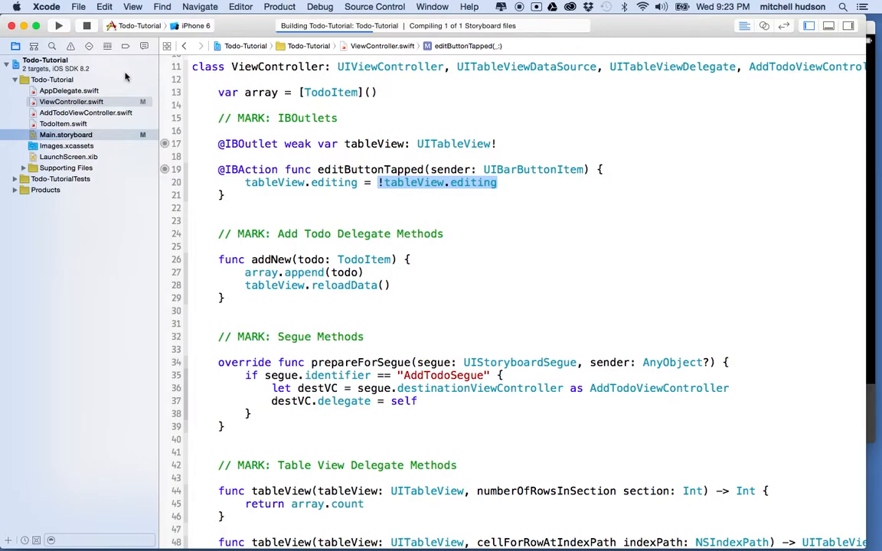
- Run the Todo app in the simulator and tap Edit to try the toggle
left_click(59, 25)
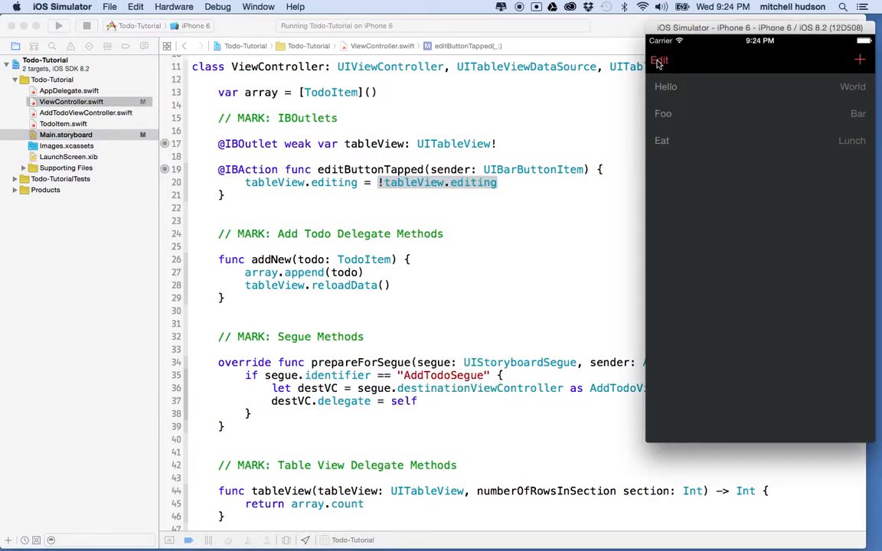
left_click(658, 60)
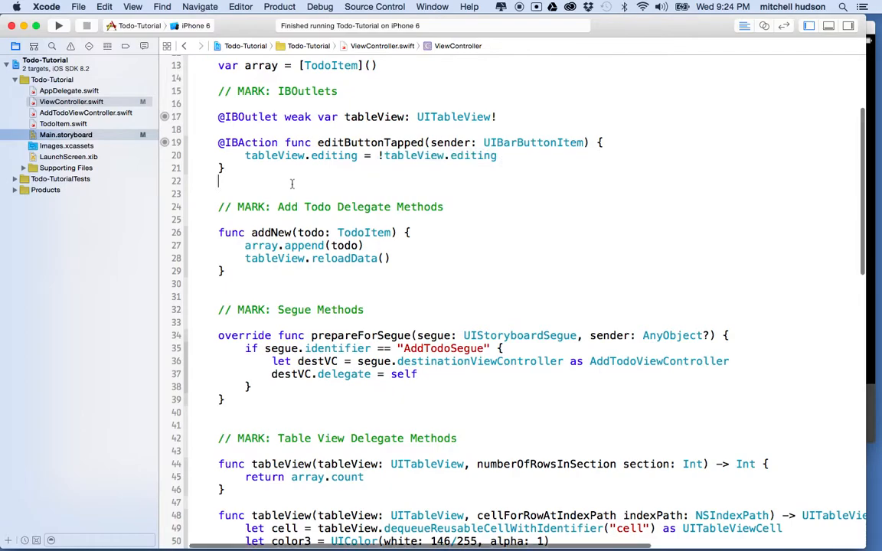
- Add a canMoveRowAtIndexPath method returning true below didSelectRowAtIndexPath
scroll("down", 3)
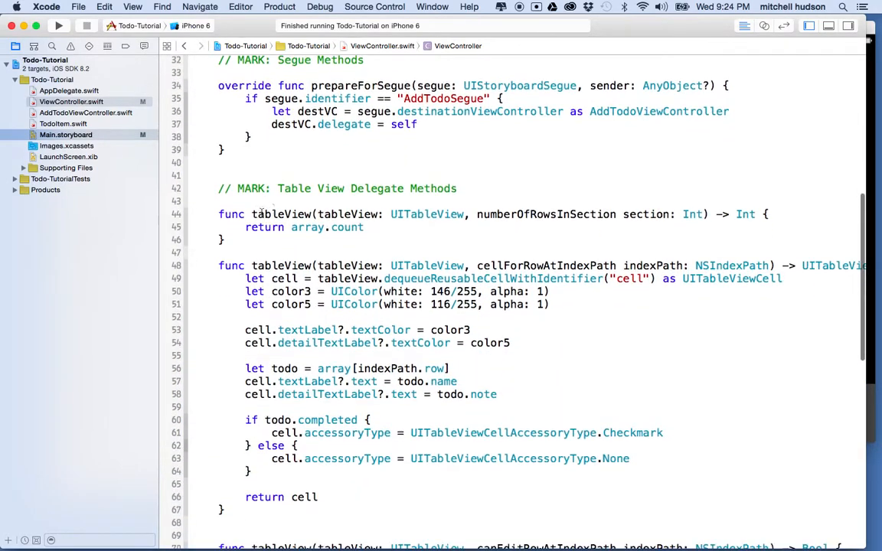
double_click(349, 189)
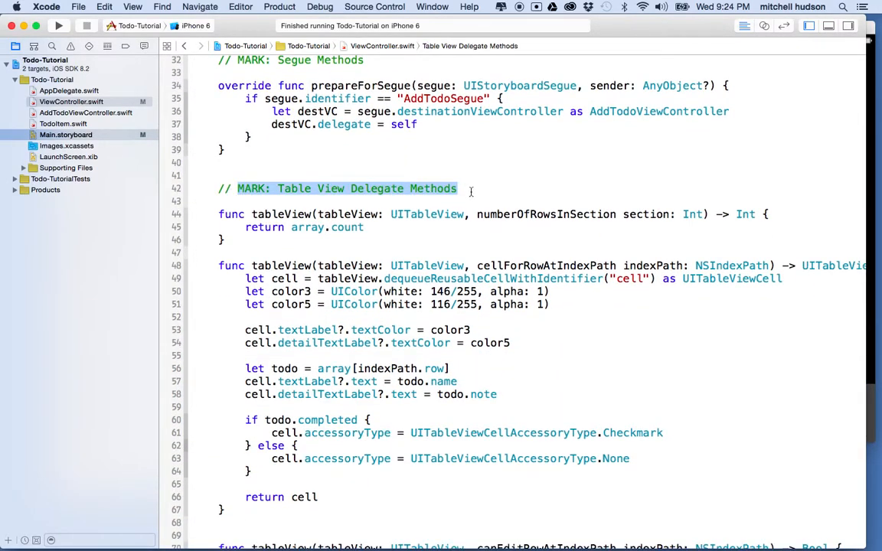
scroll("down", 3)
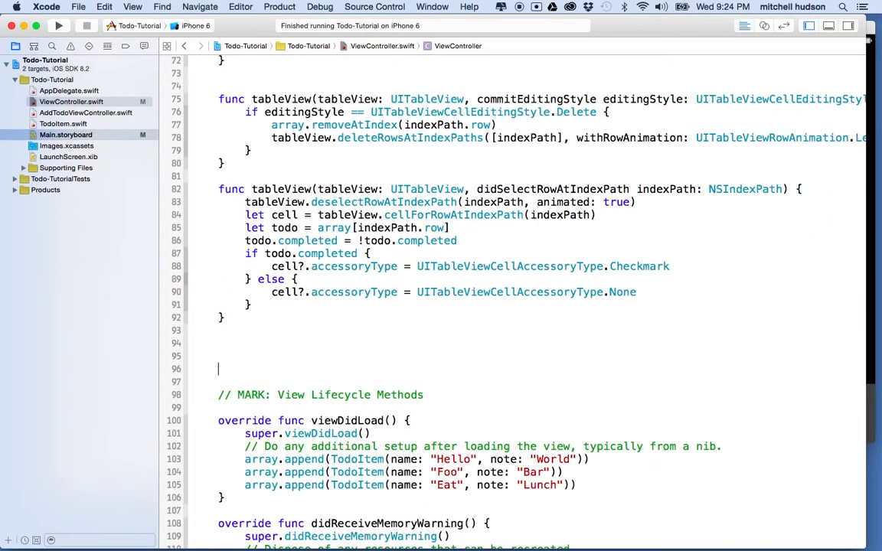
scroll("down", 3)
type("func tableView(tableView: UITableView, canMoveRowAtIndexPath indexPath: NSIndexPath) -> Bool {")
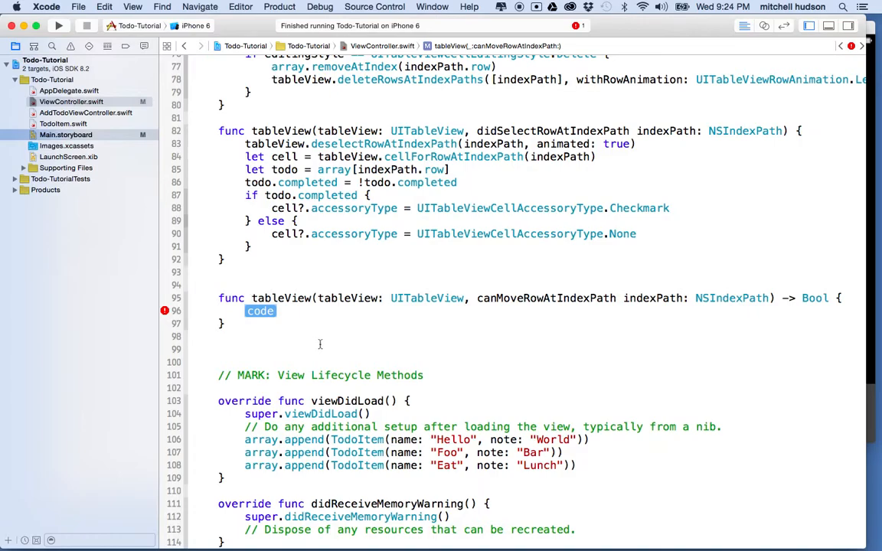
type("return")
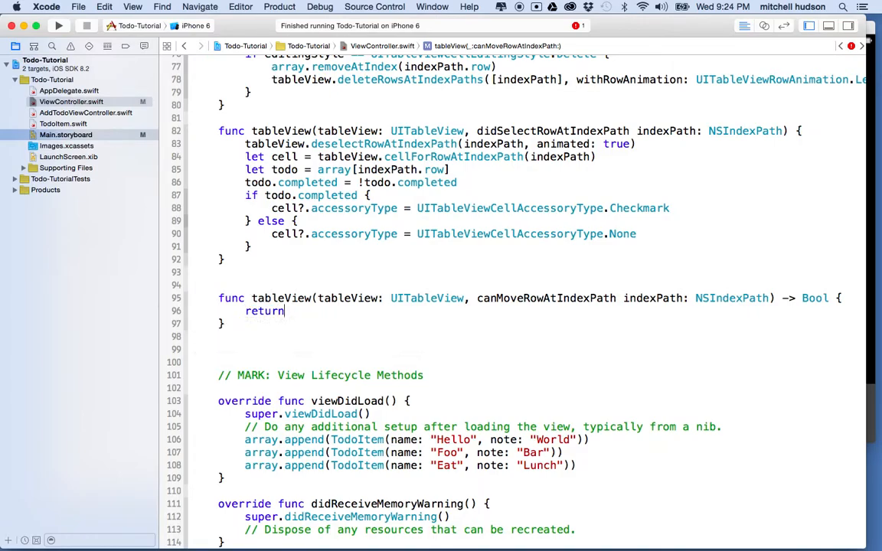
type("true")
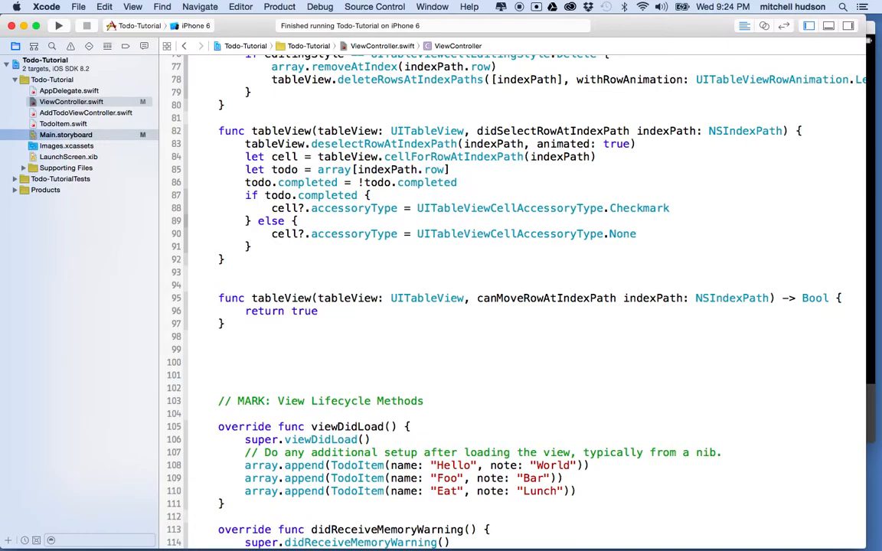
- Add a moveRowAtIndexPath toIndexPath method stub with a code placeholder body below canMoveRowAtIndexPath
type("tab;")
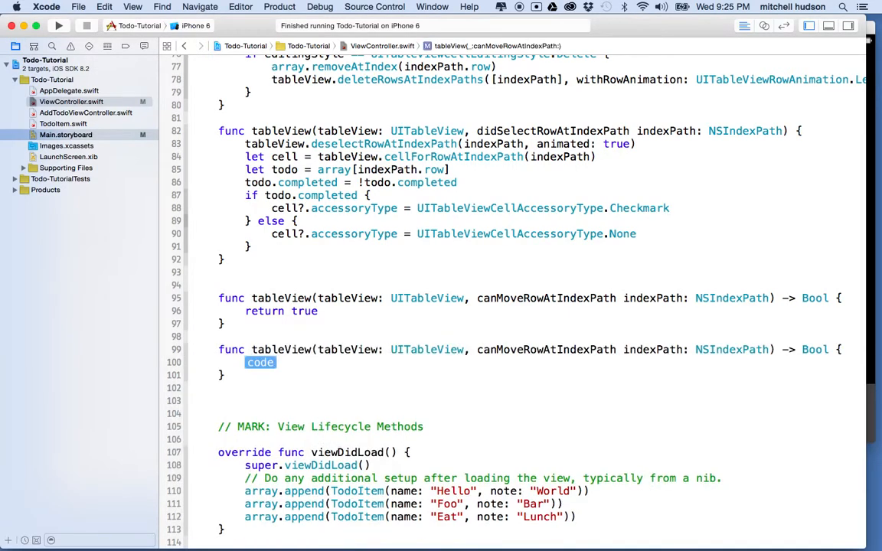
type("table")
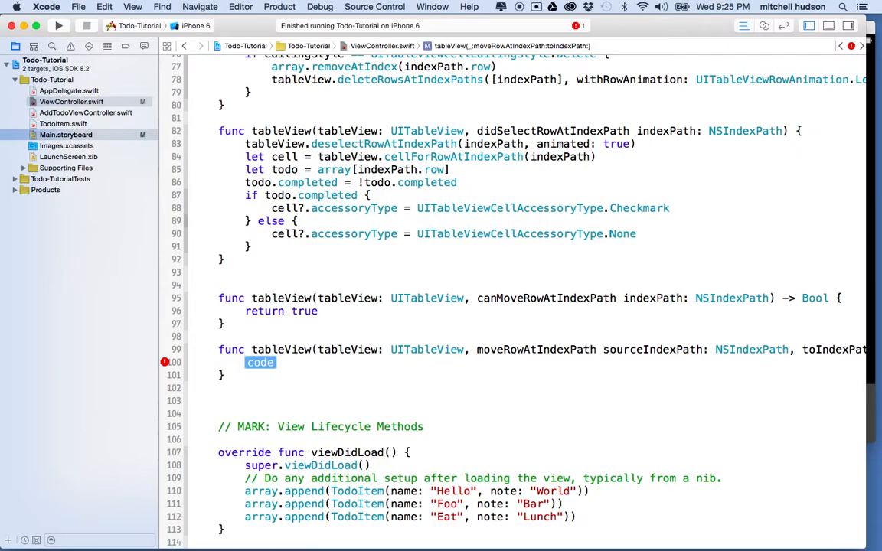
mouse_move(481, 428)
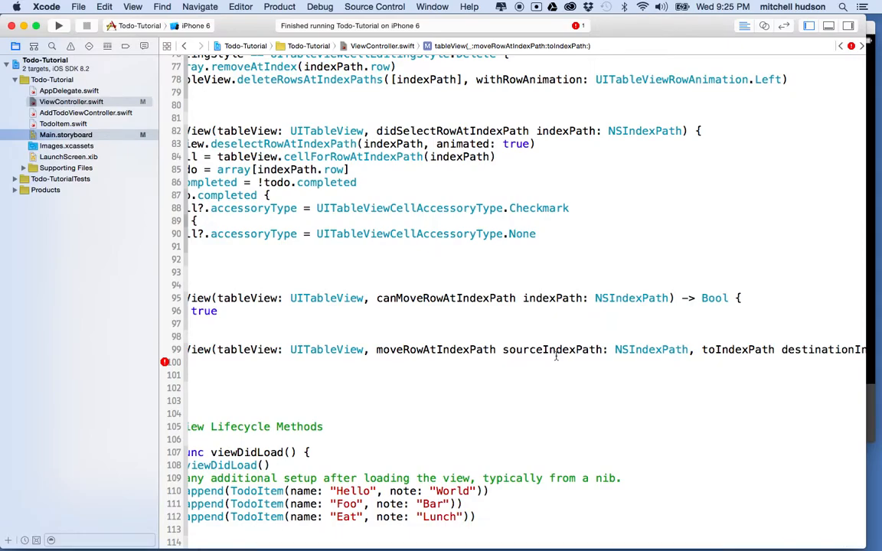
mouse_move(728, 346)
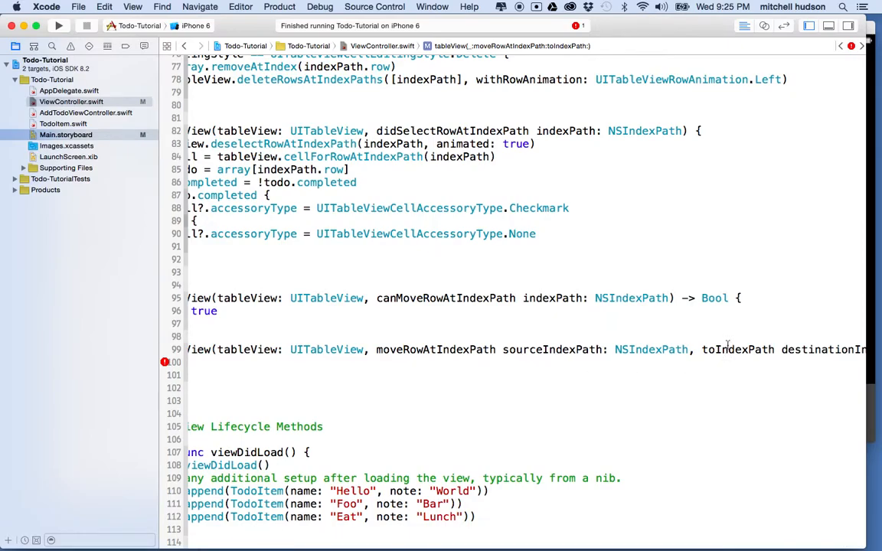
scroll("right", 3)
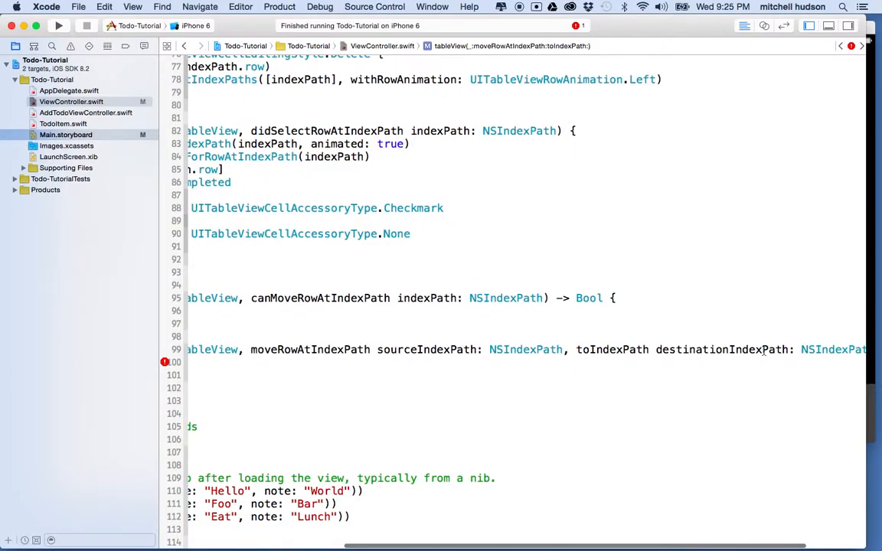
double_click(722, 349)
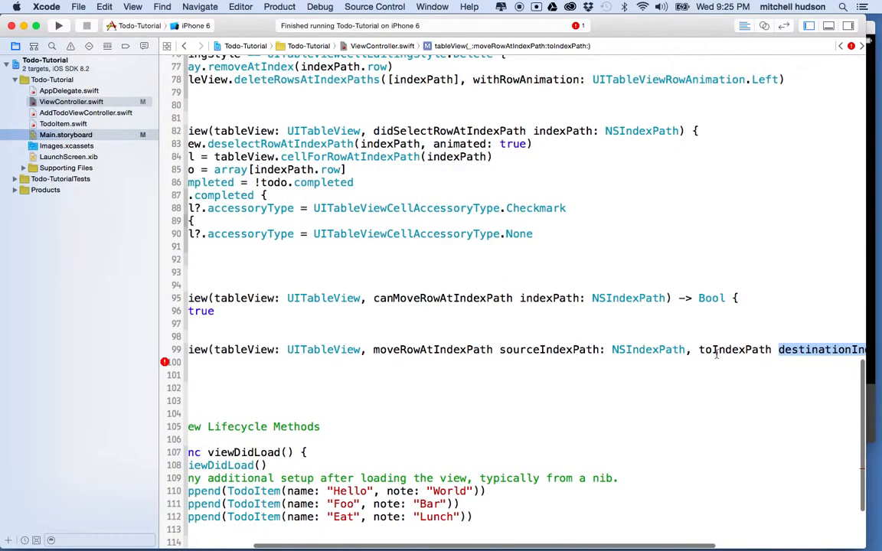
type("code")
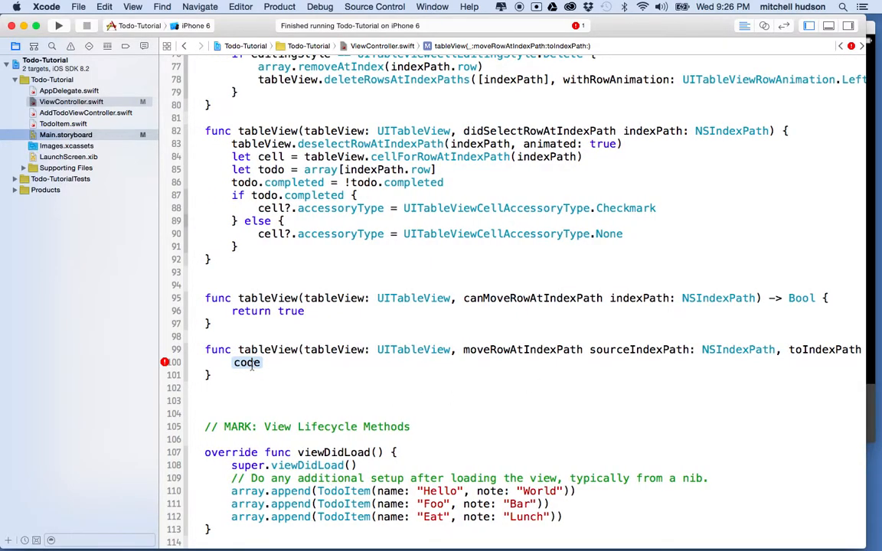
- Replace the placeholder with let todo = array.removeAtIndex(sourceIndexPath.row)
double_click(246, 361)
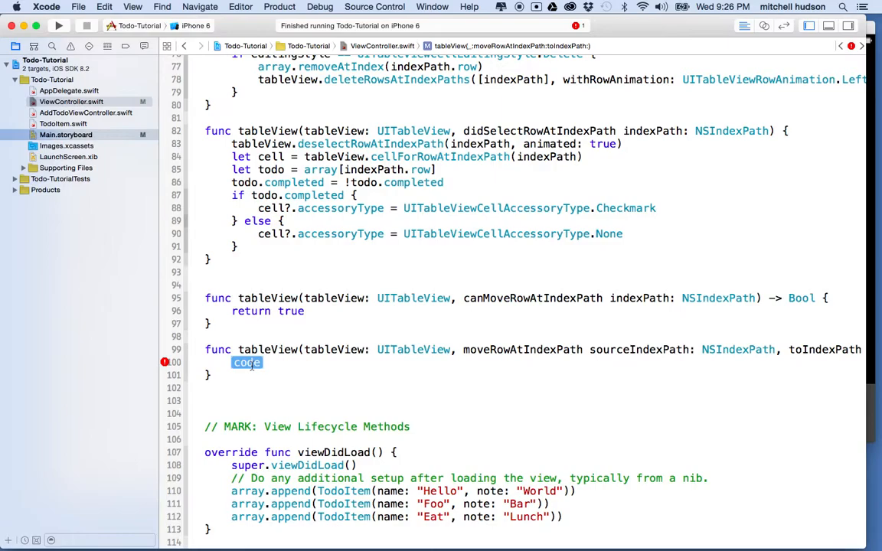
type("let todo = a")
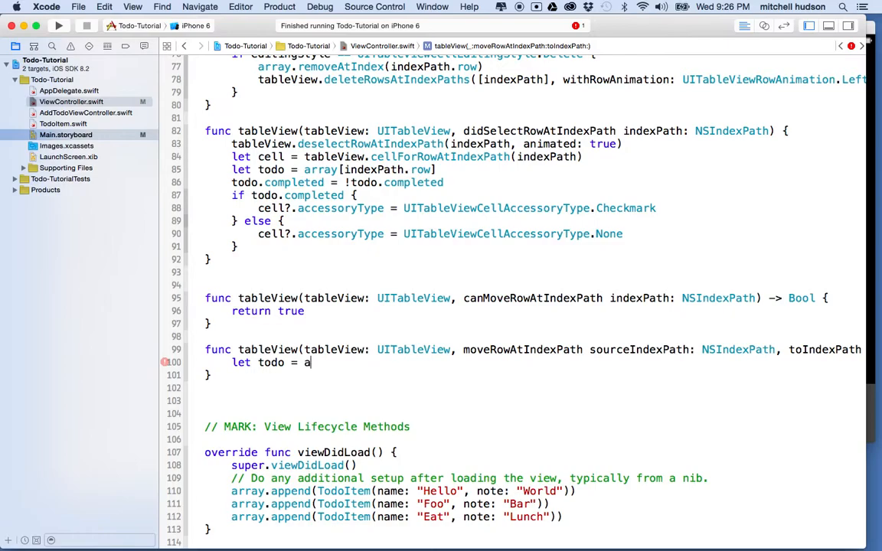
type("rray[]")
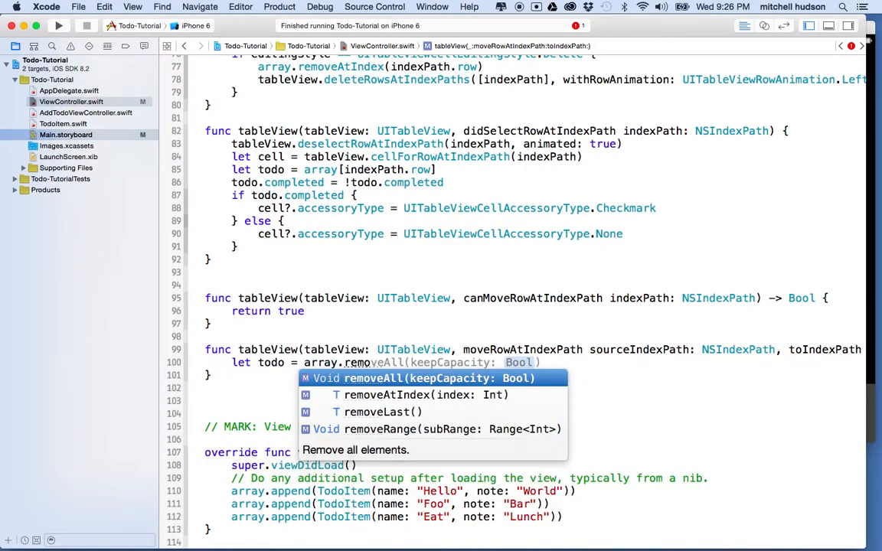
left_click(386, 395)
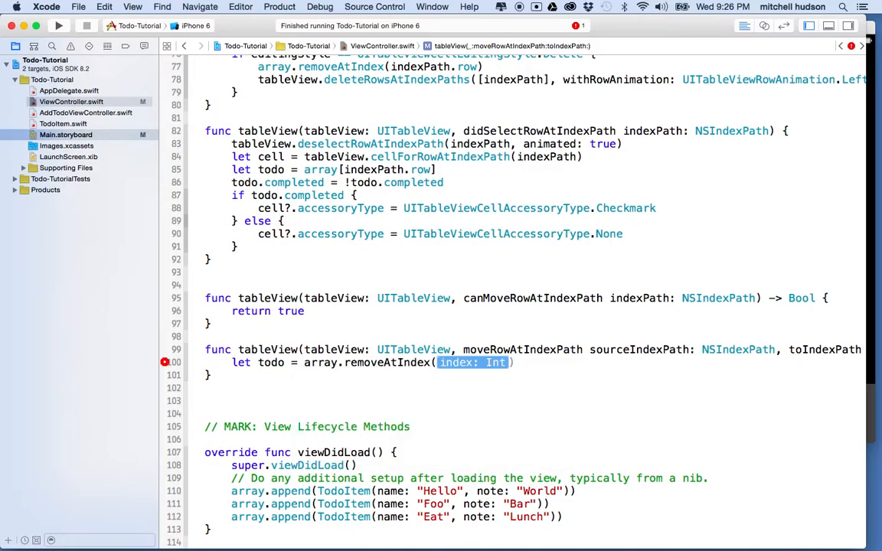
type("i")
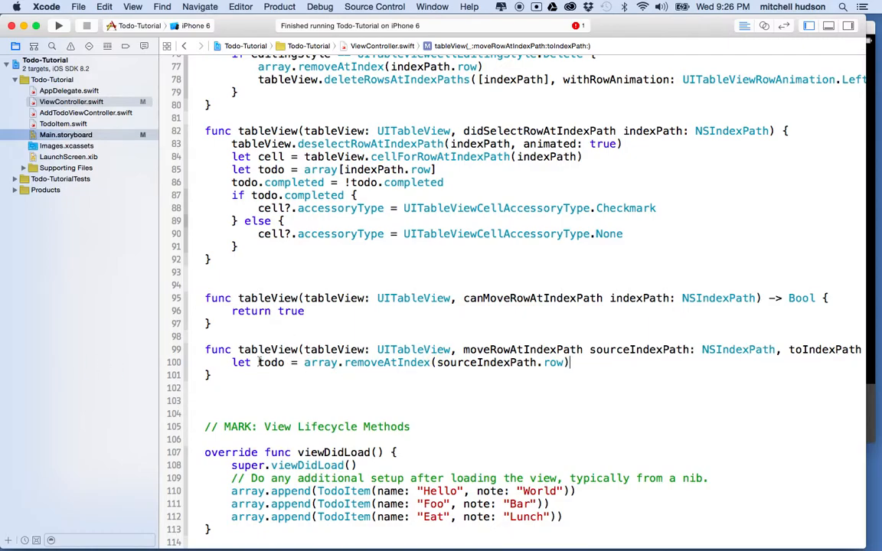
double_click(271, 362)
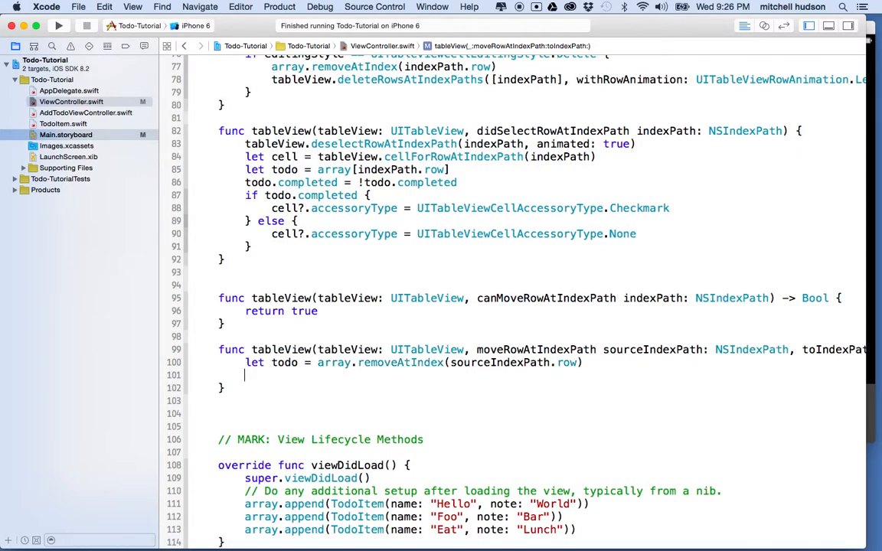
- Add array.insert(todo, atIndex: destinationIndexPath.row) to complete moveRowAtIndexPath
type("array.")
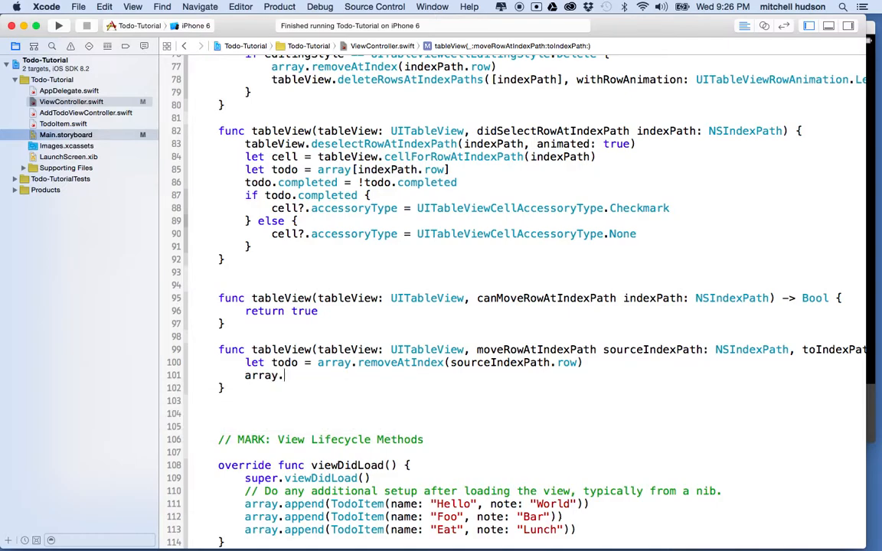
type("insert(newElement: T, atIndex: Int")
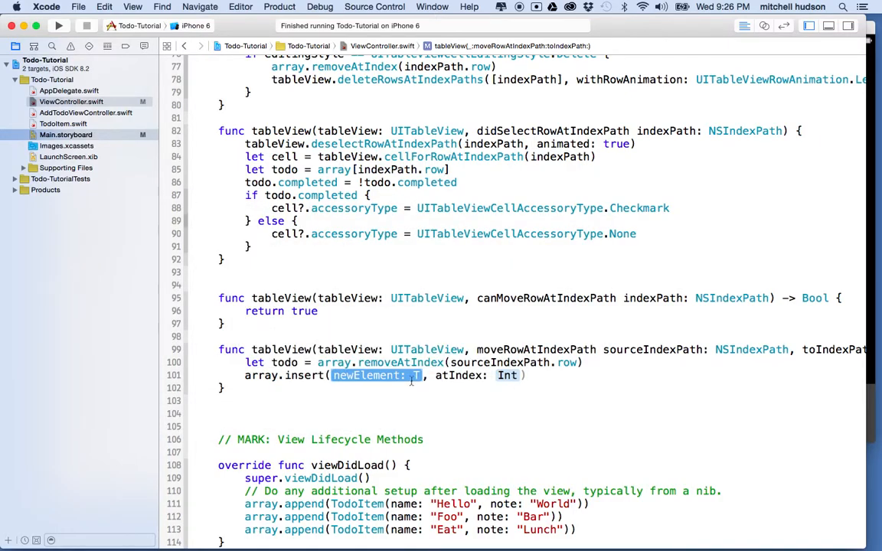
type("t")
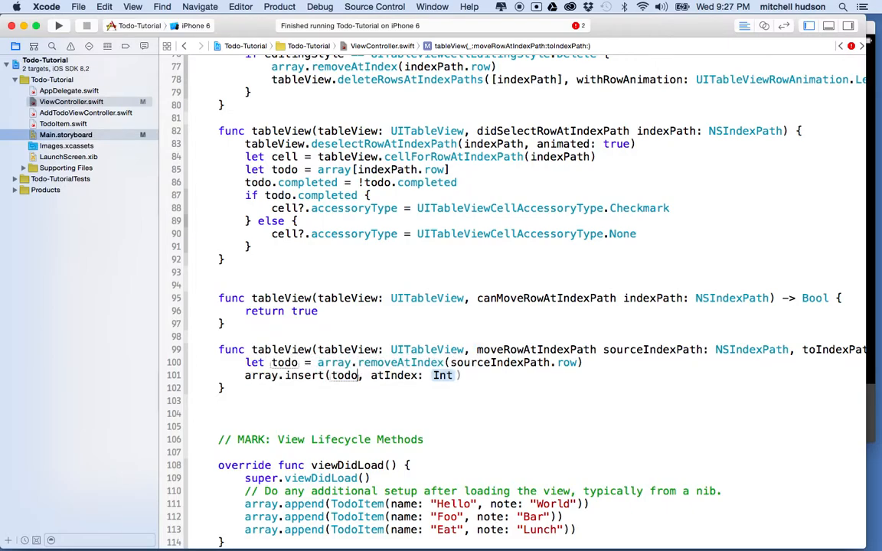
type("destinationIndexPath.row")
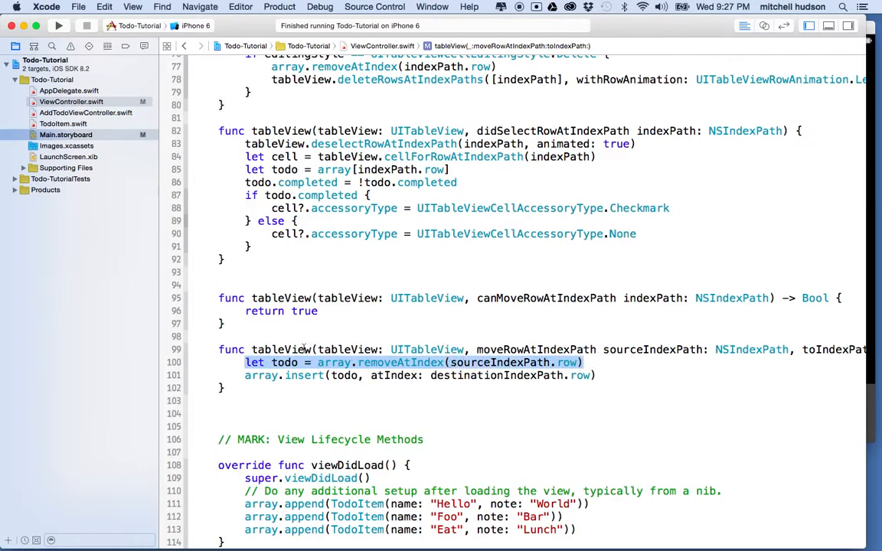
left_click_drag(314, 349, 600, 349)
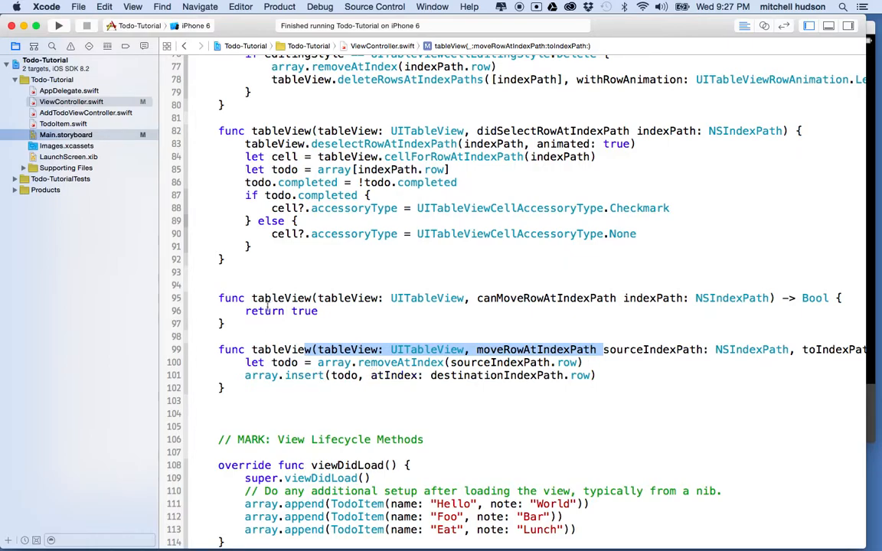
- Run the app, enter edit mode and reorder the rows by their handles
left_click(59, 25)
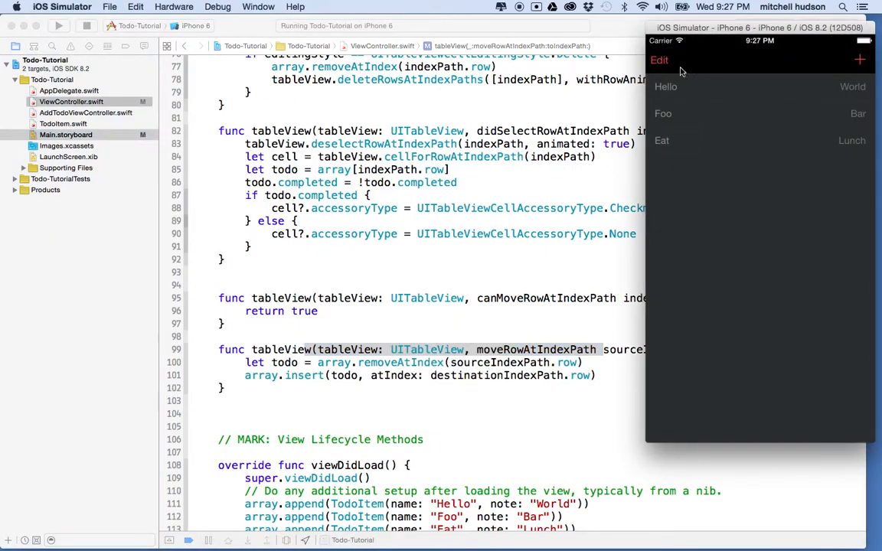
left_click(658, 60)
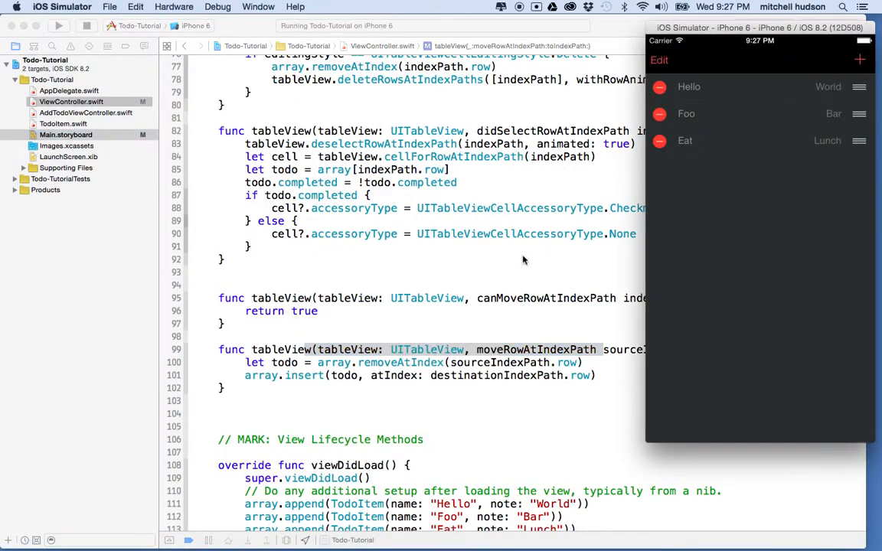
mouse_move(756, 225)
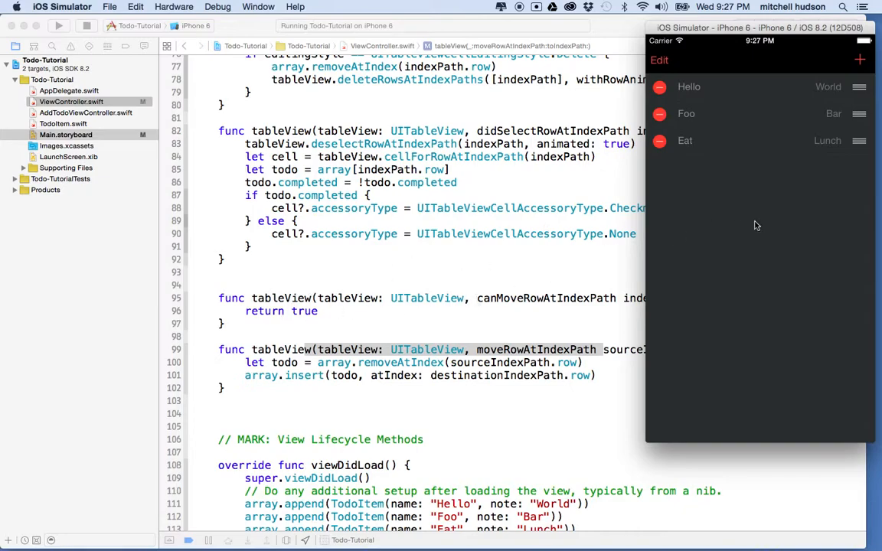
mouse_move(828, 133)
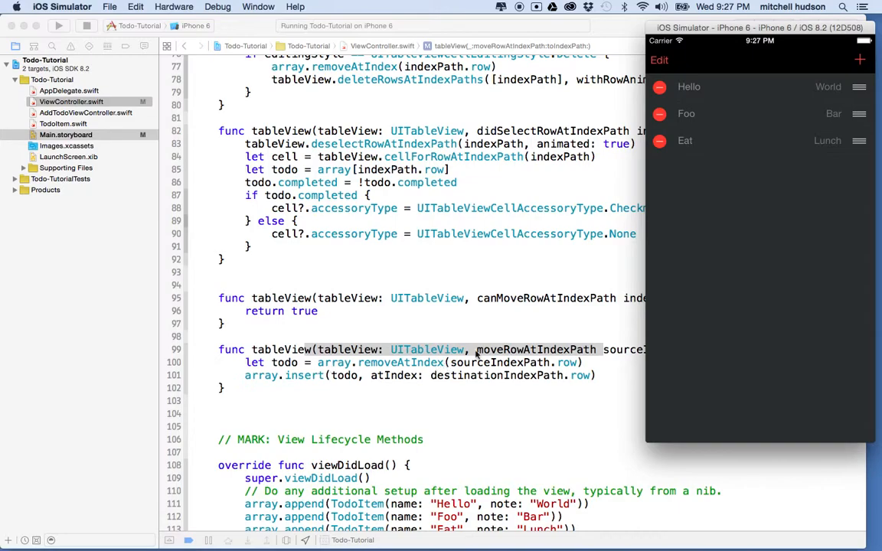
left_click_drag(859, 113, 859, 150)
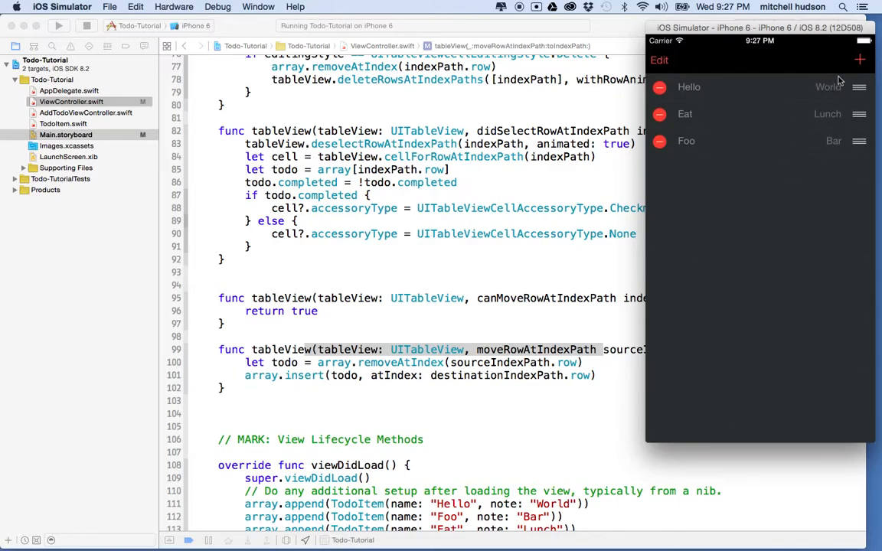
left_click_drag(859, 114, 859, 86)
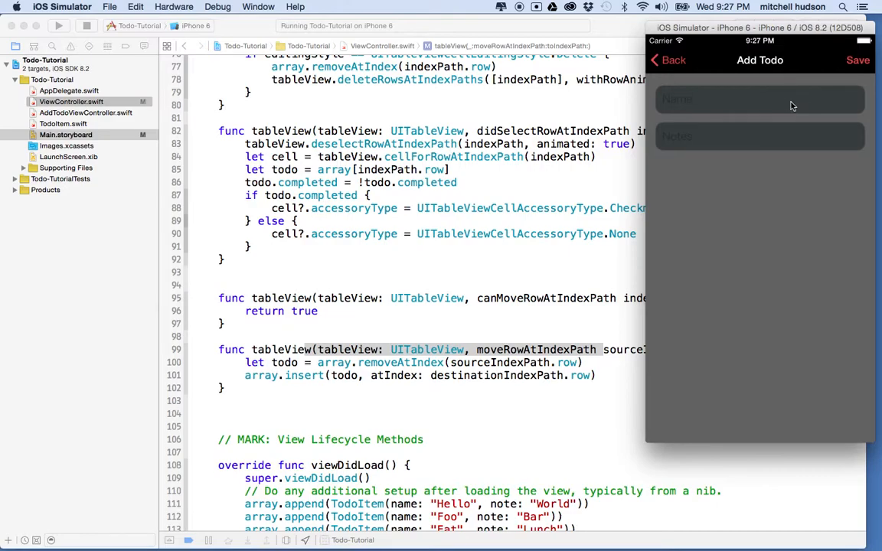
- Add a new 'hello' todo, save it and tap Done to leave edit mode
type("hell")
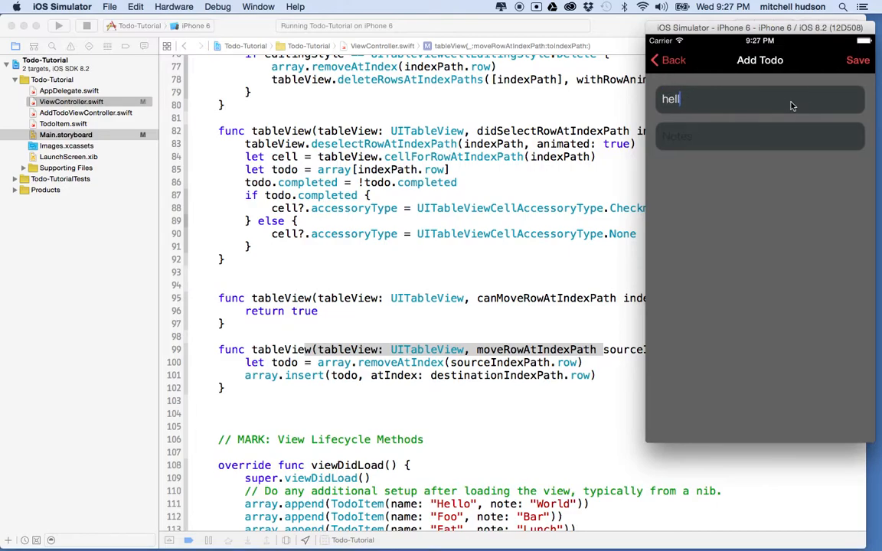
type("o")
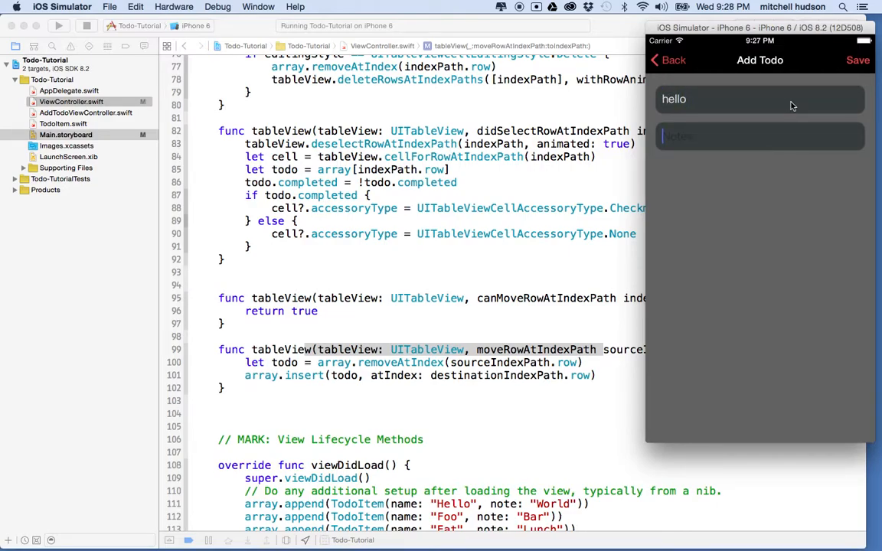
left_click(858, 60)
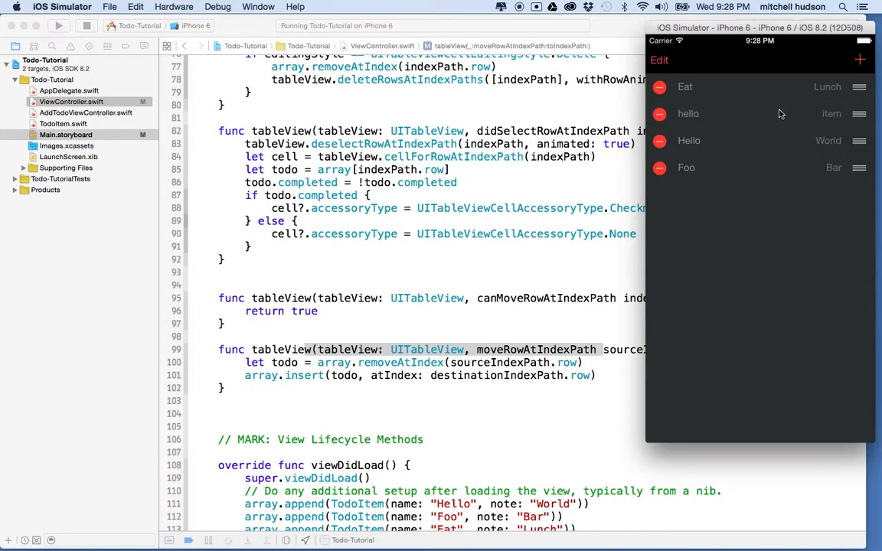
left_click(658, 60)
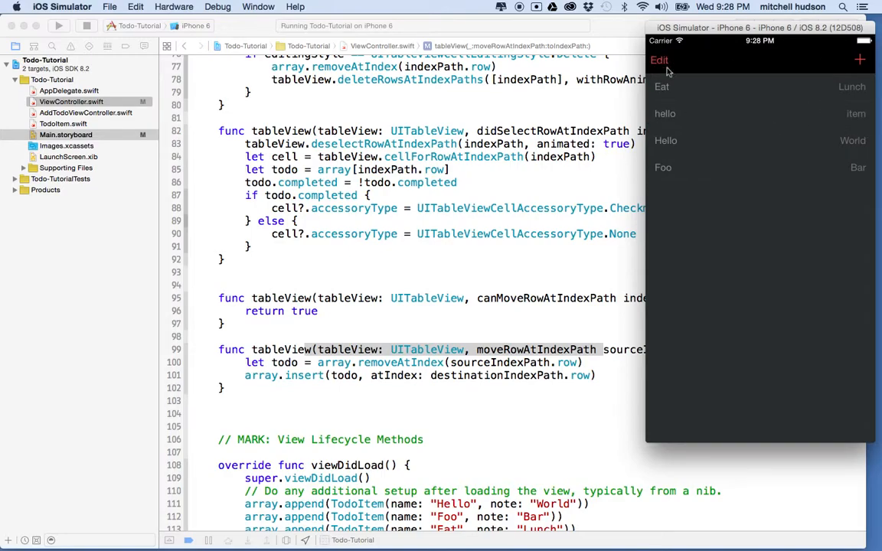